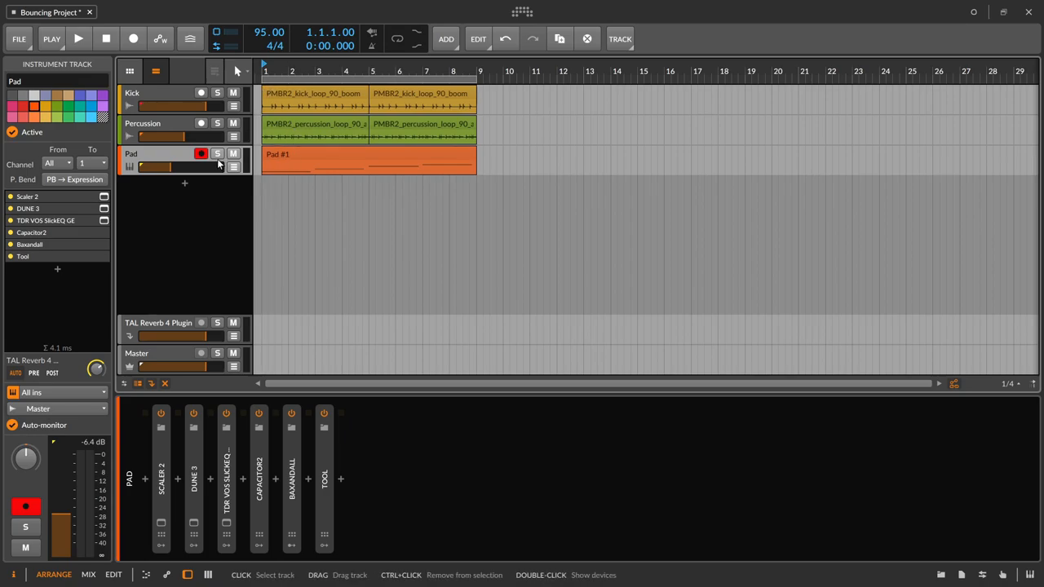
Play and stop the arrangement, then fit the arranger view around the Pad clip and its empty tail
click(78, 40)
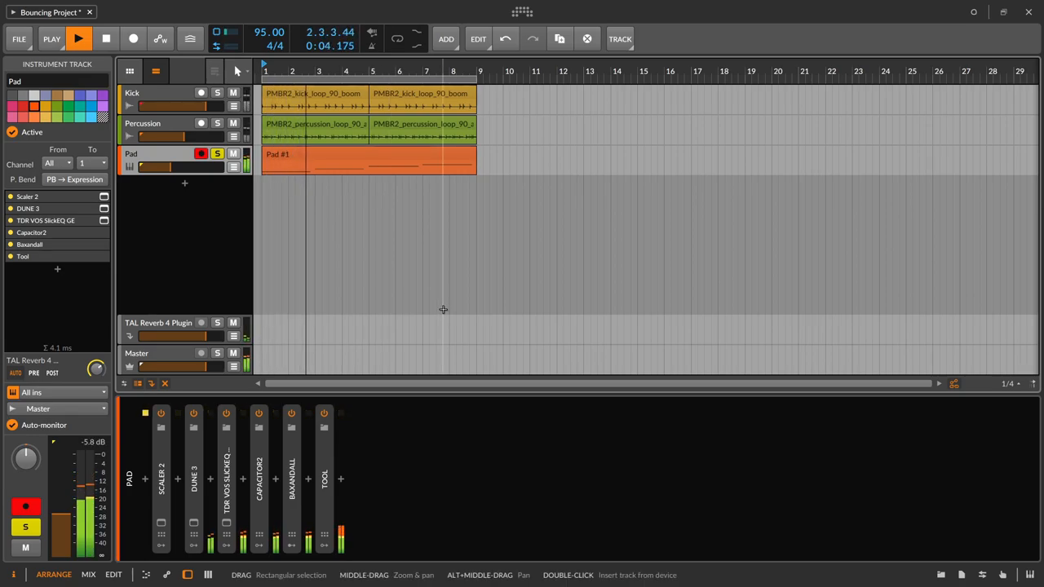
click(104, 40)
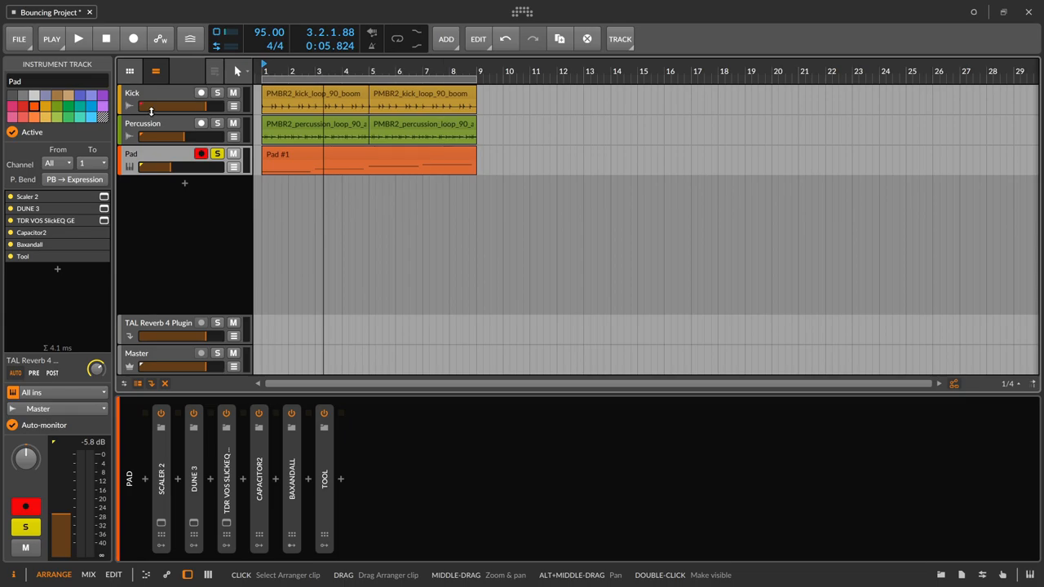
mouse_move(97, 368)
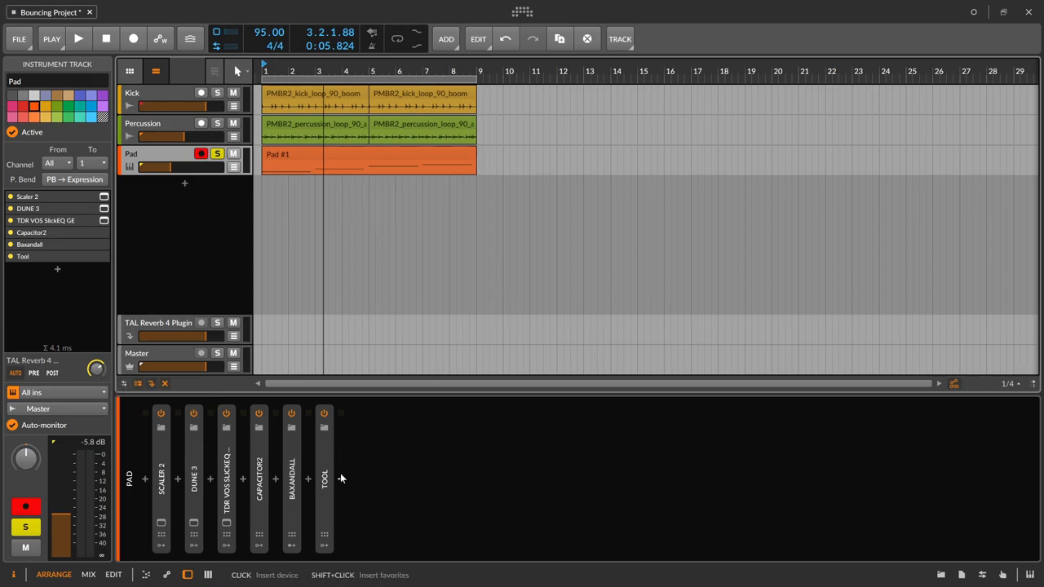
mouse_move(215, 464)
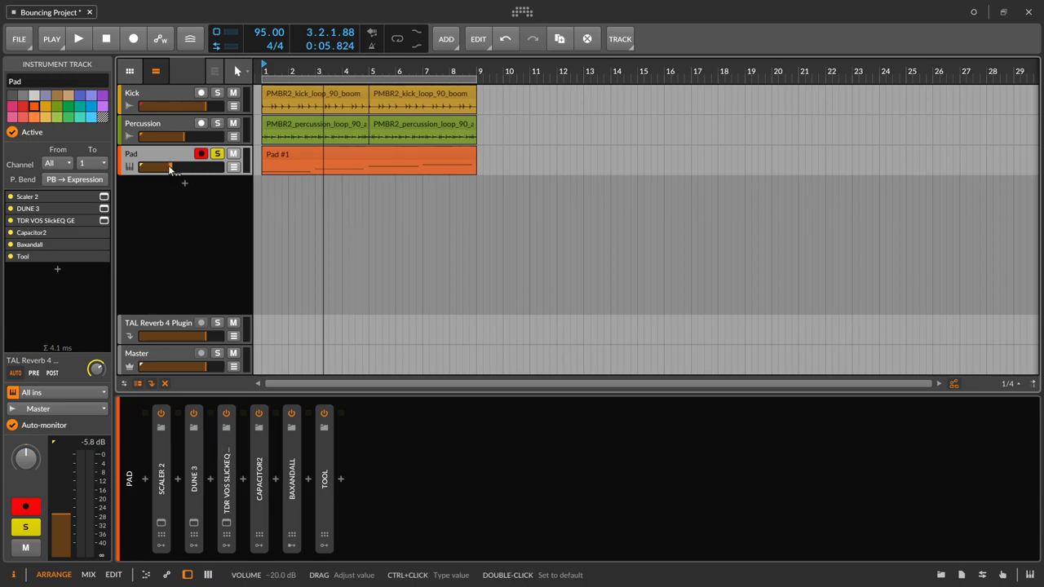
click(323, 478)
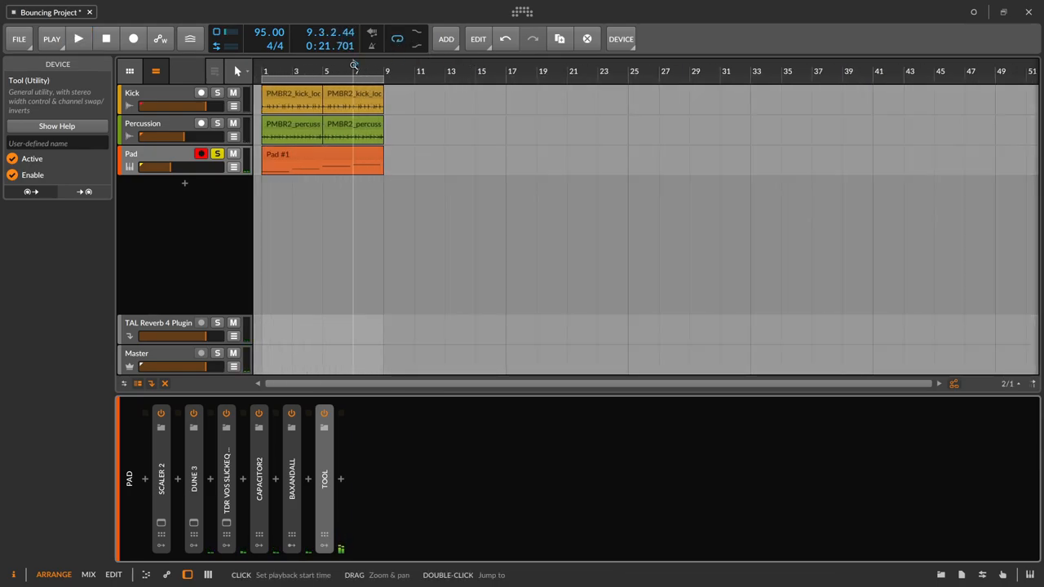
click(78, 39)
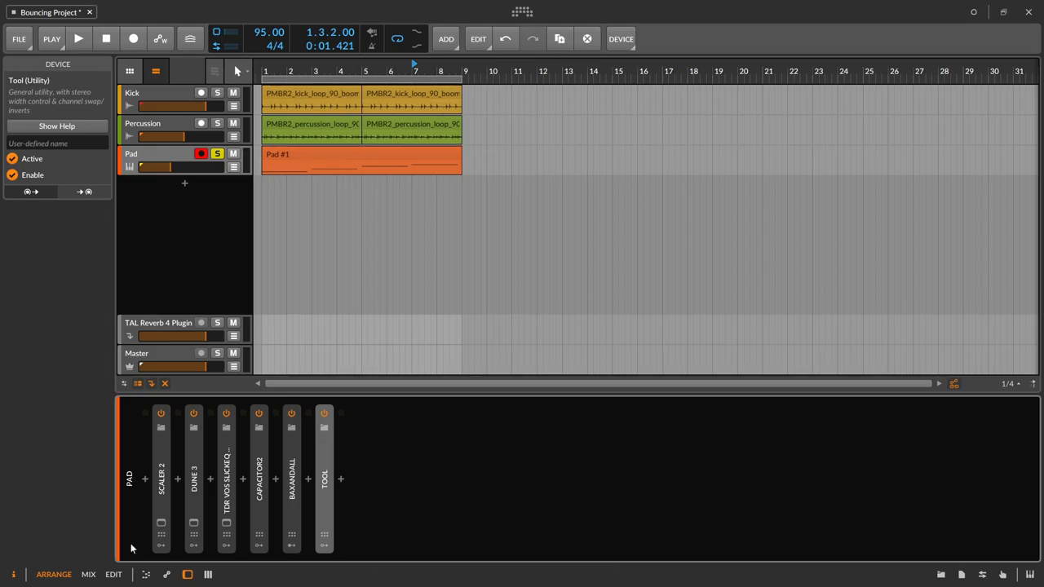
mouse_move(473, 199)
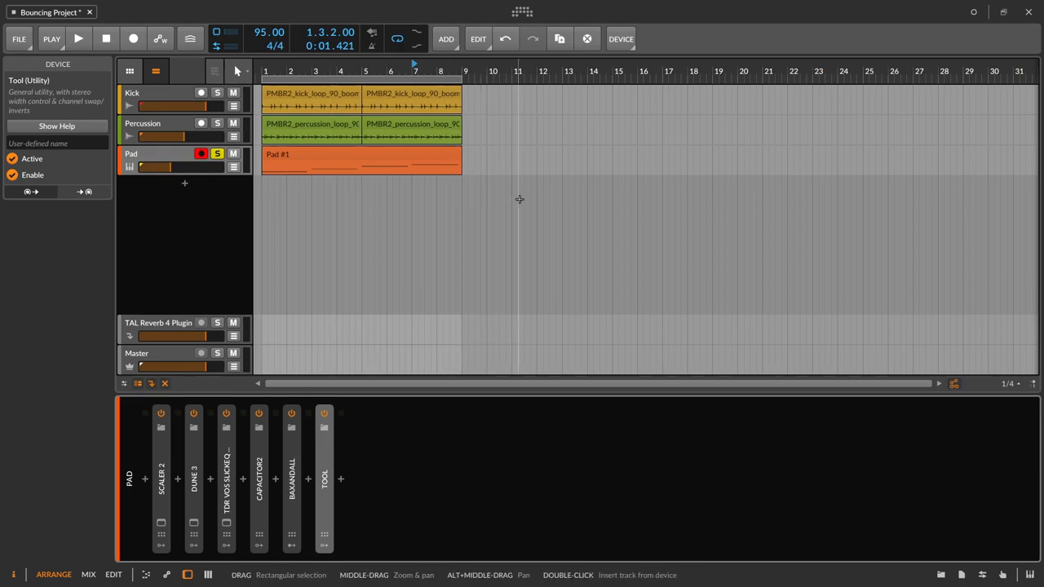
mouse_move(532, 201)
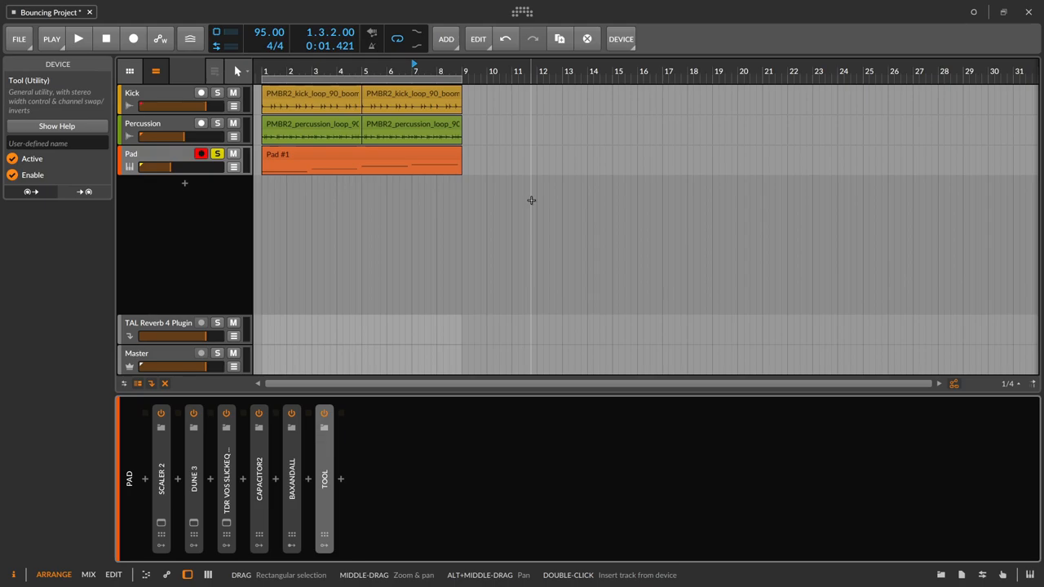
mouse_move(261, 162)
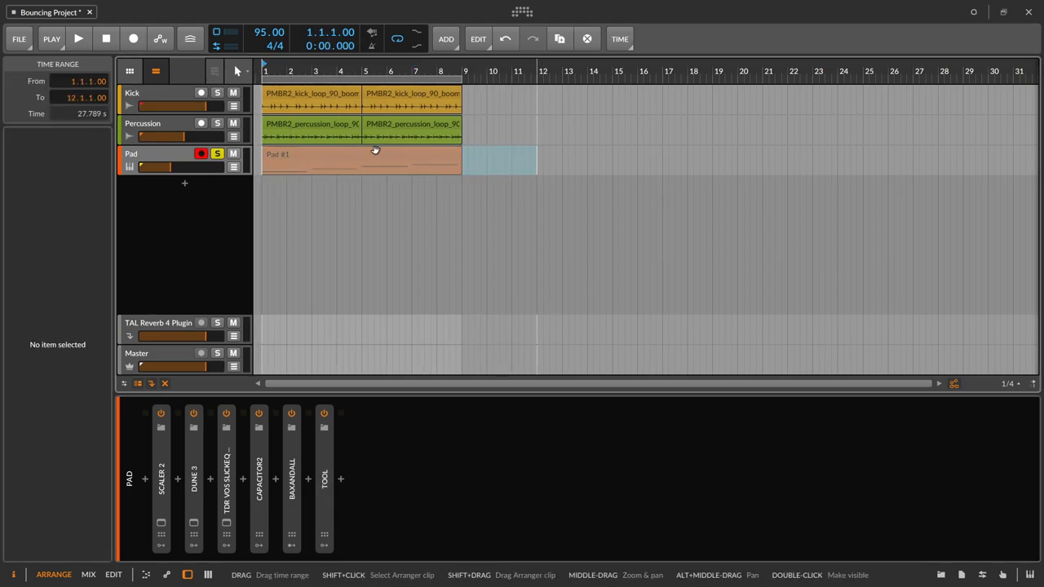
Bounce the selected Pad range pre-fader at 24-bit into a new audio track
right_click(375, 150)
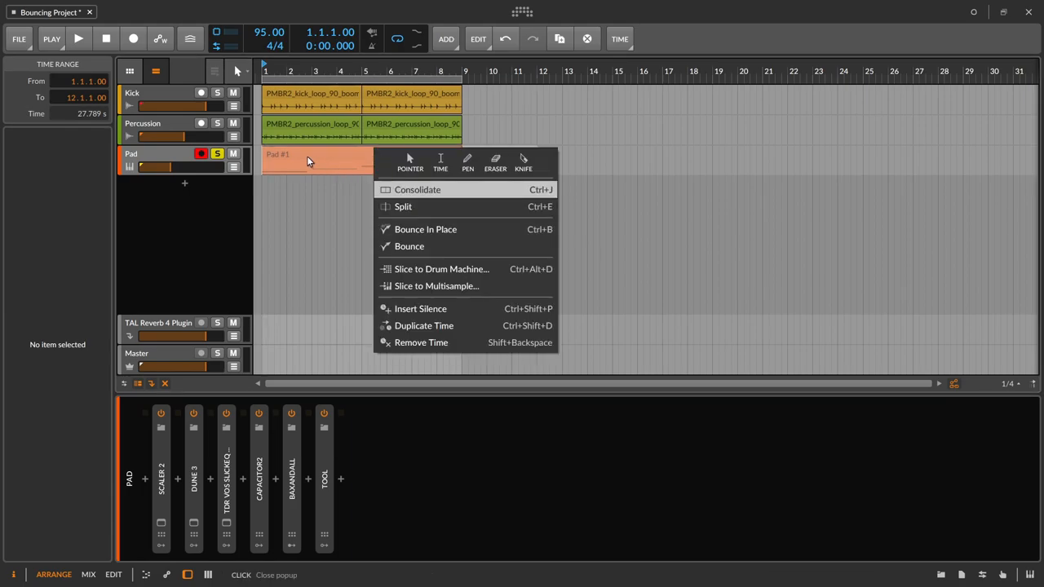
click(407, 246)
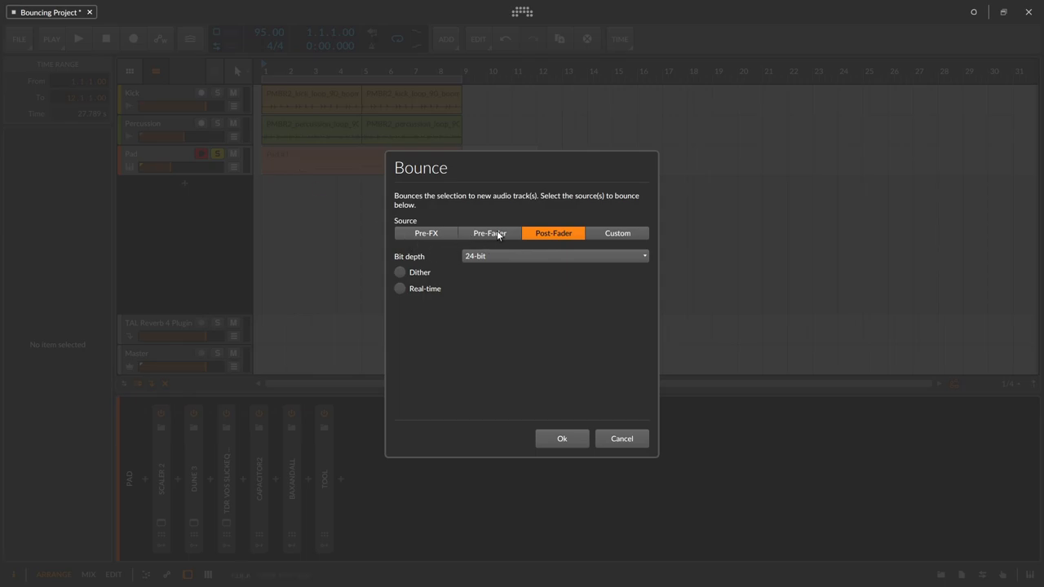
click(489, 232)
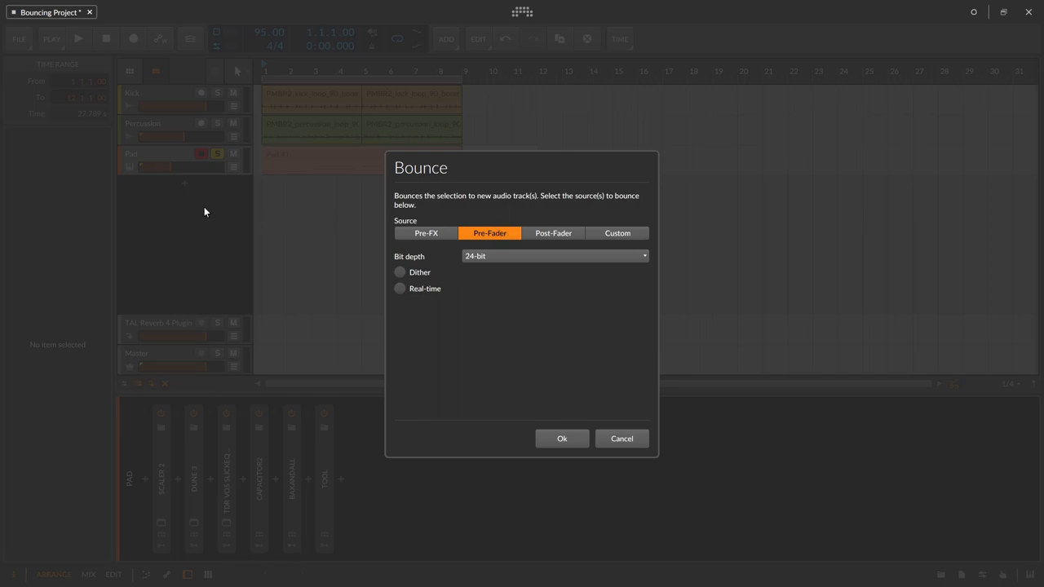
mouse_move(334, 448)
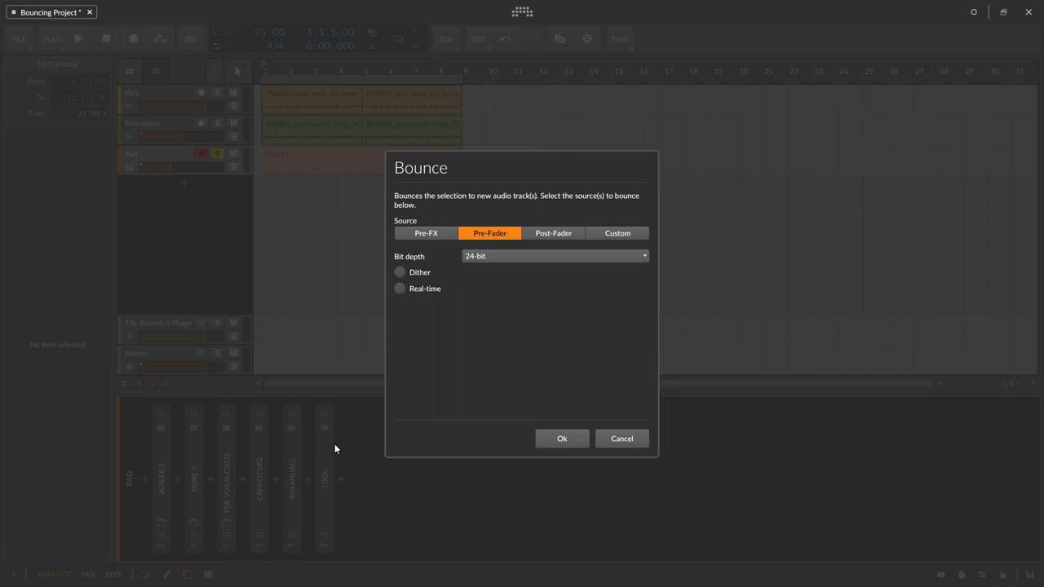
mouse_move(317, 501)
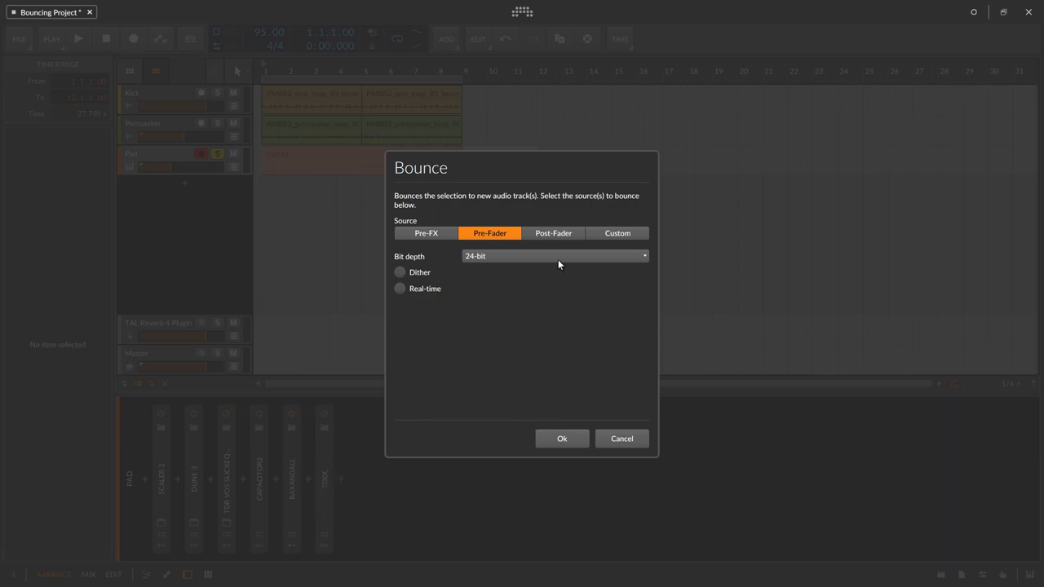
click(555, 256)
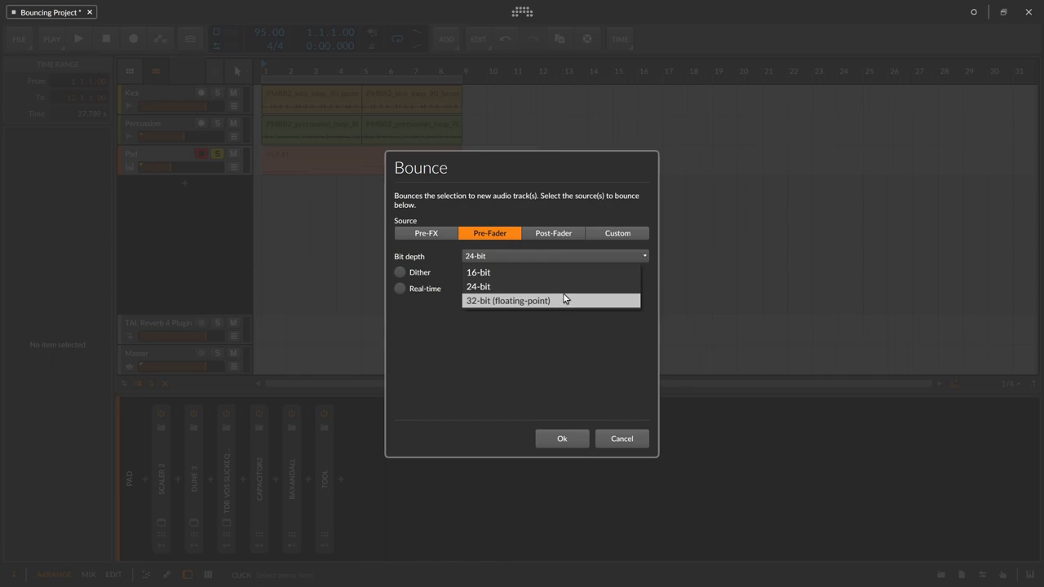
click(478, 287)
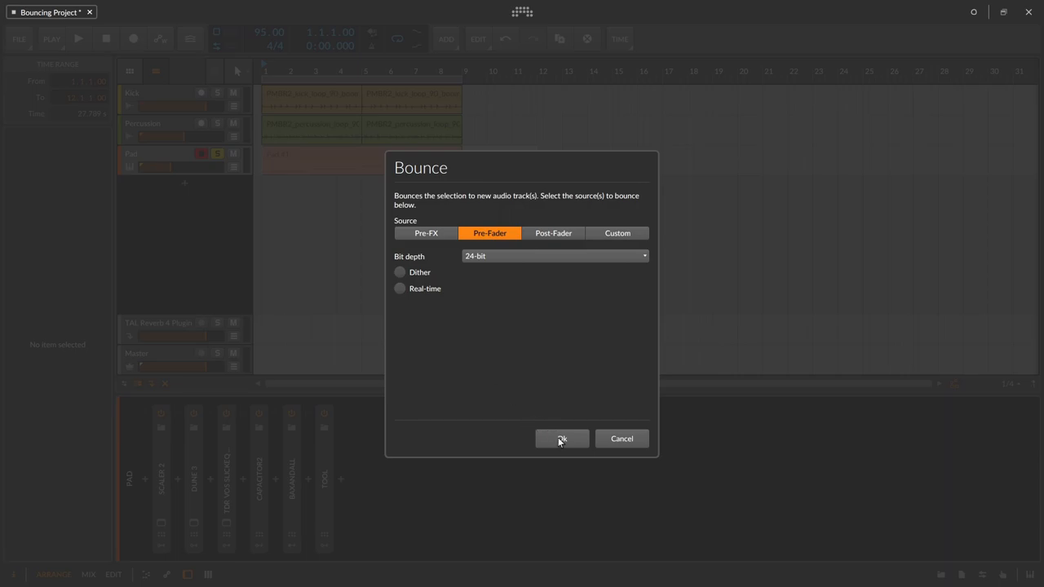
click(561, 439)
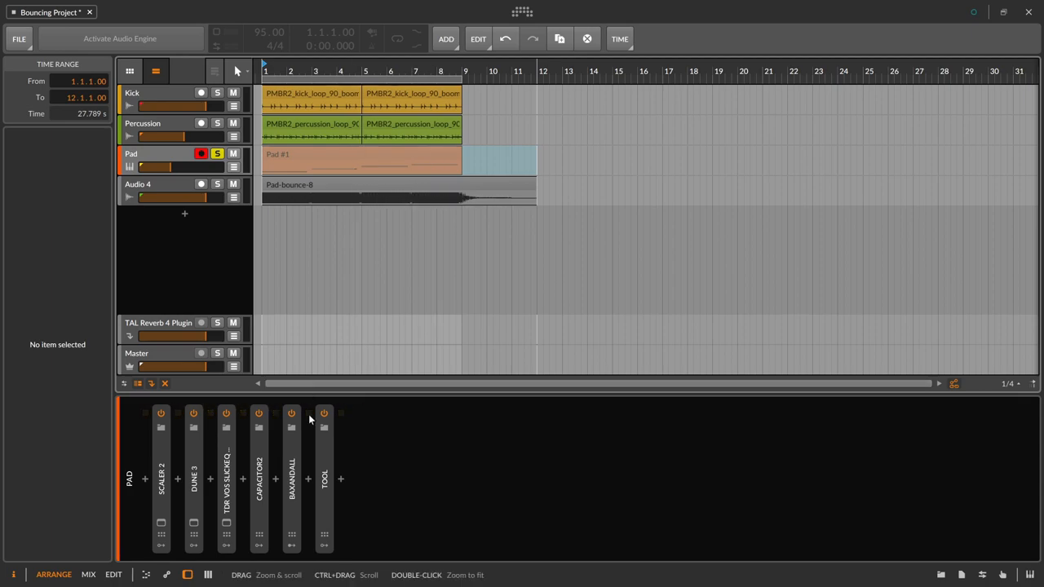
Reactivate the audio engine, compare the new Audio 4 track with the Pad track, and mute Pad
click(121, 39)
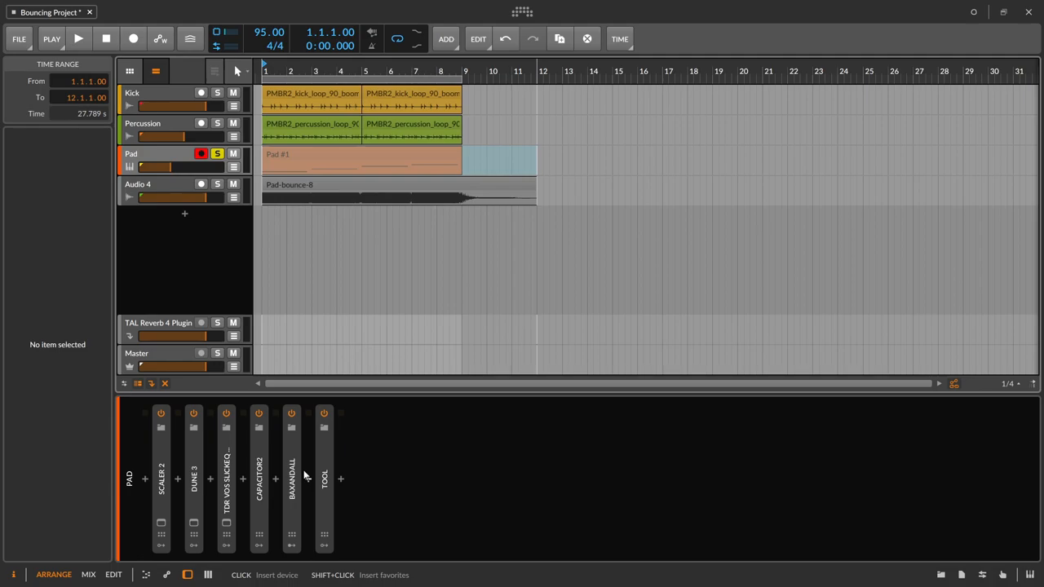
mouse_move(424, 90)
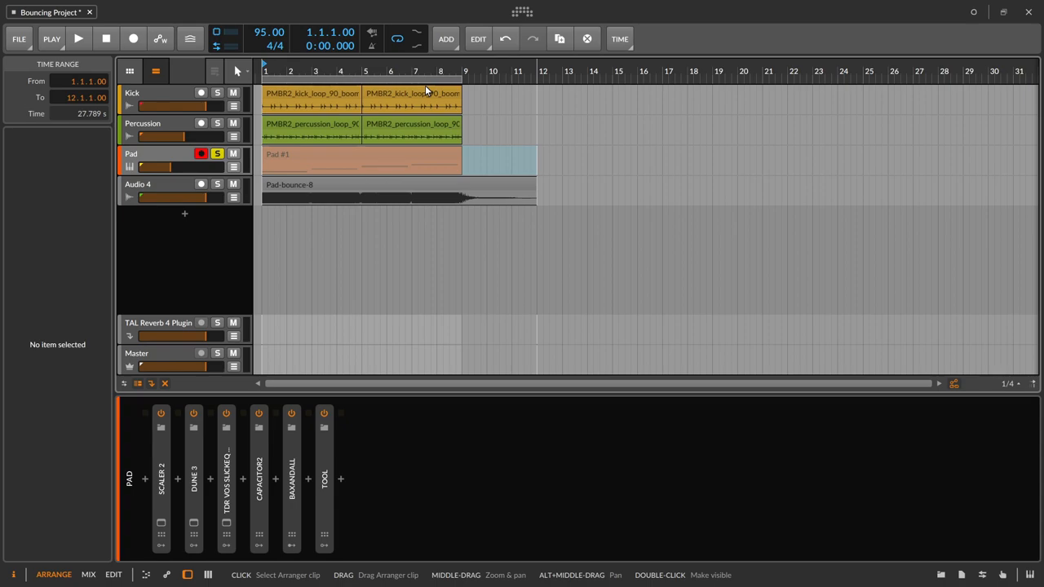
mouse_move(286, 472)
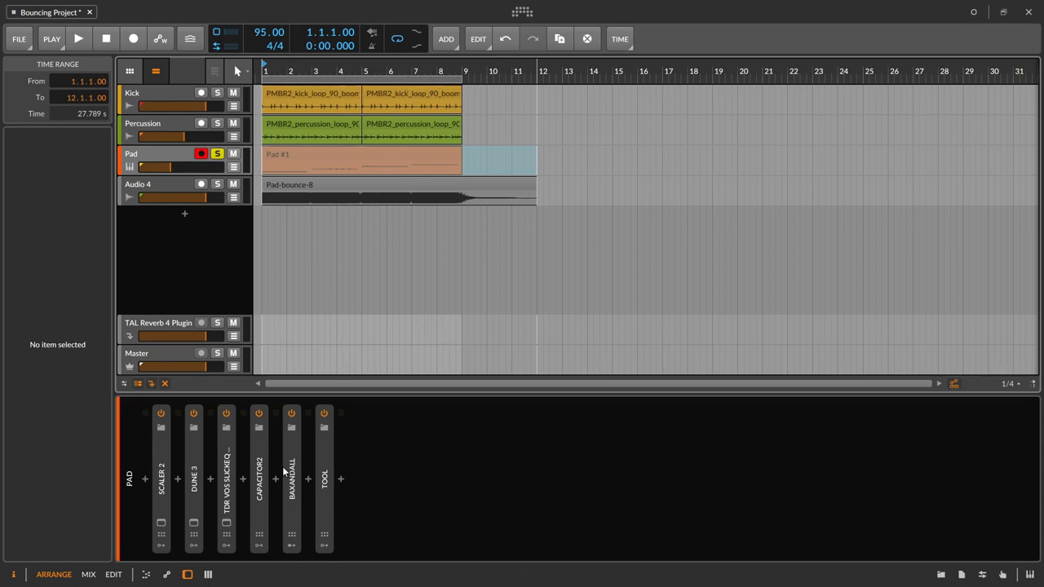
mouse_move(325, 530)
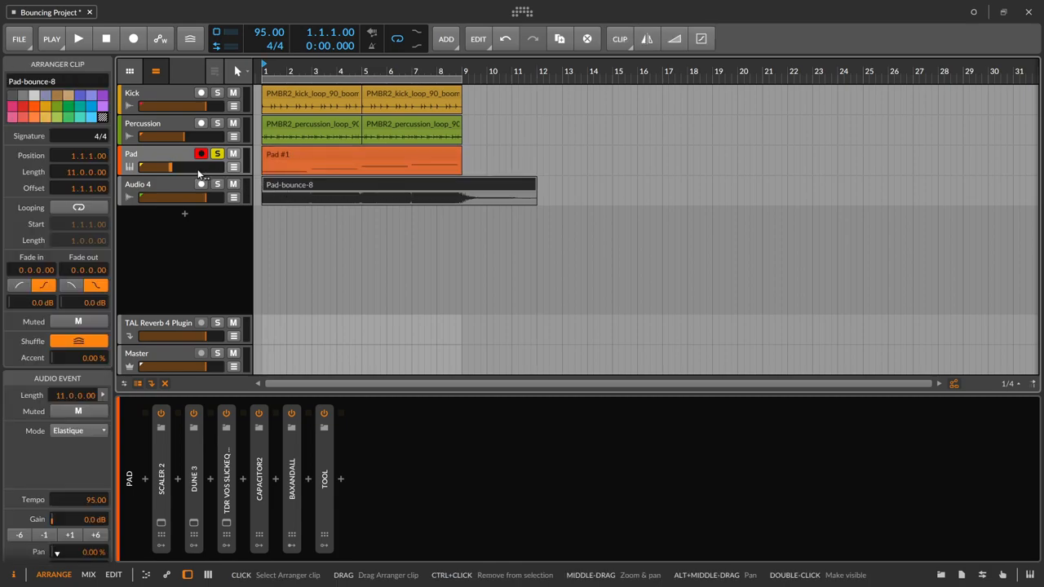
click(150, 154)
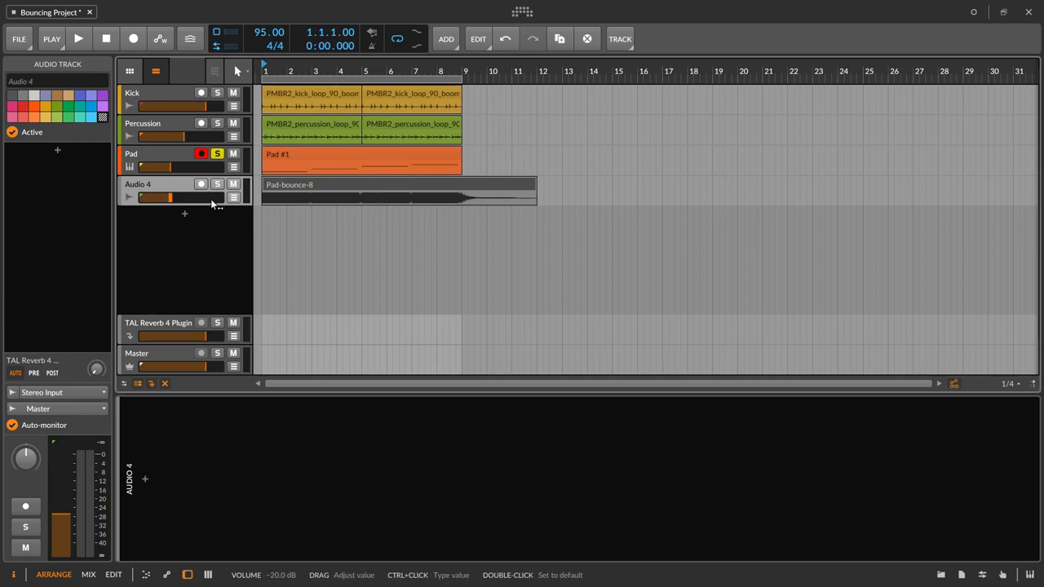
click(144, 154)
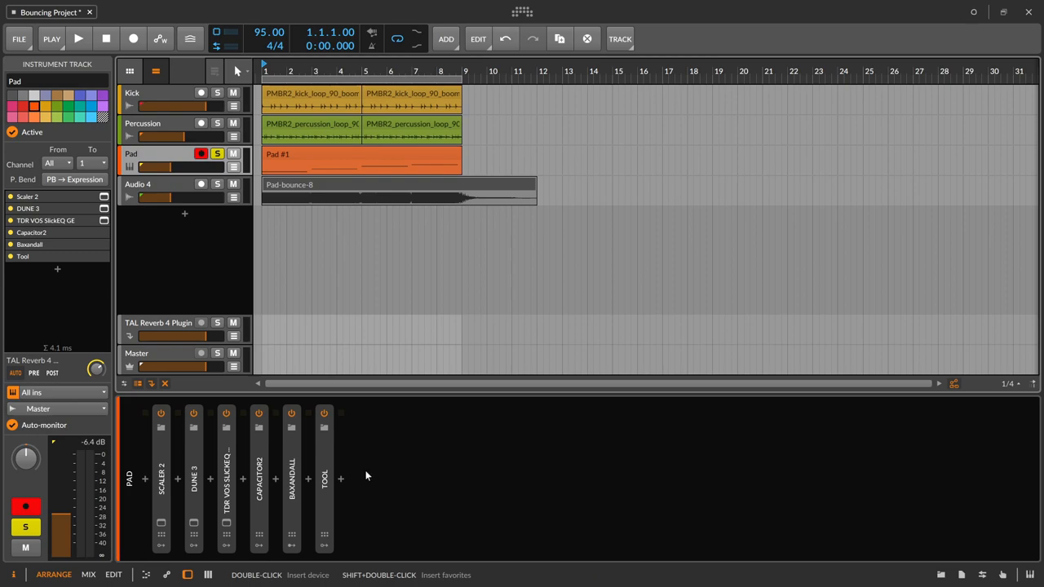
click(234, 153)
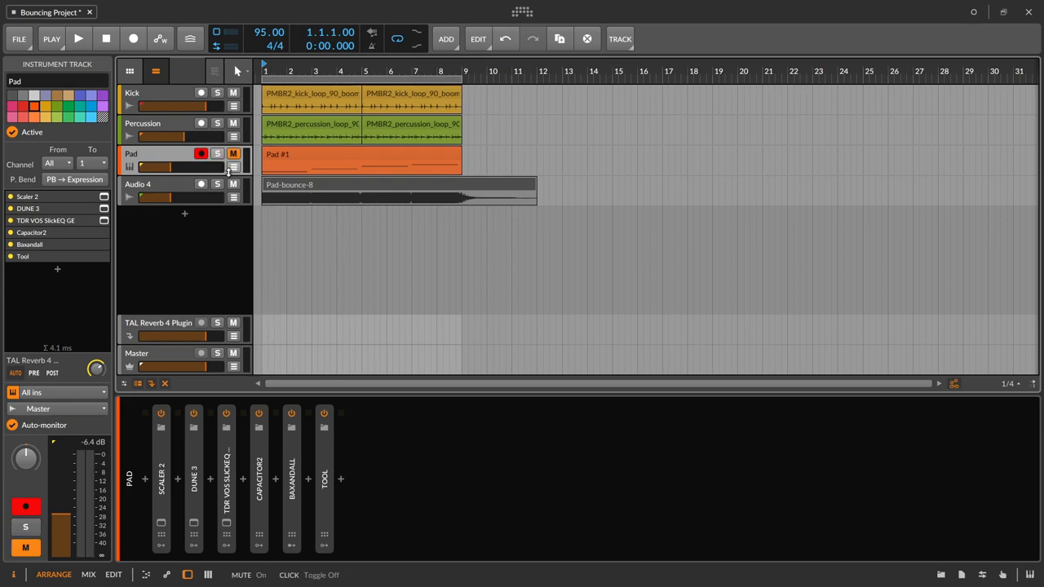
click(217, 183)
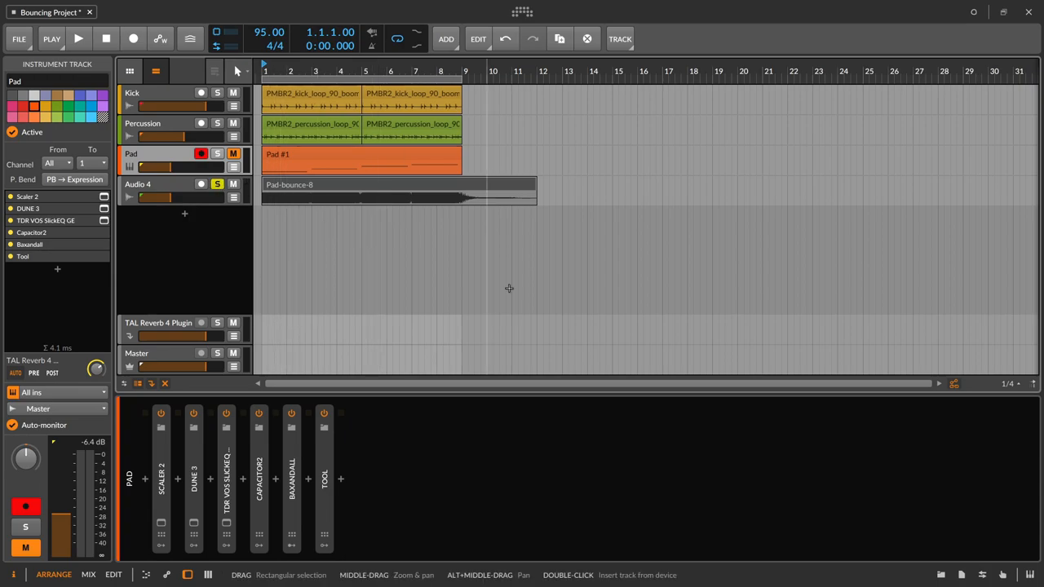
Play the arrangement with the bounced Audio 4 track soloed to audition it
click(78, 39)
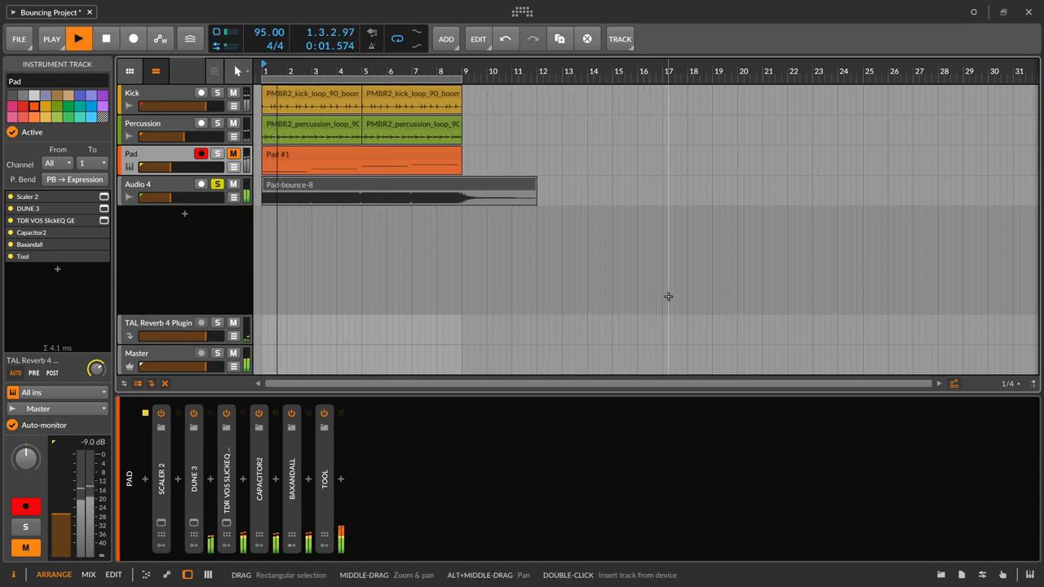
click(78, 39)
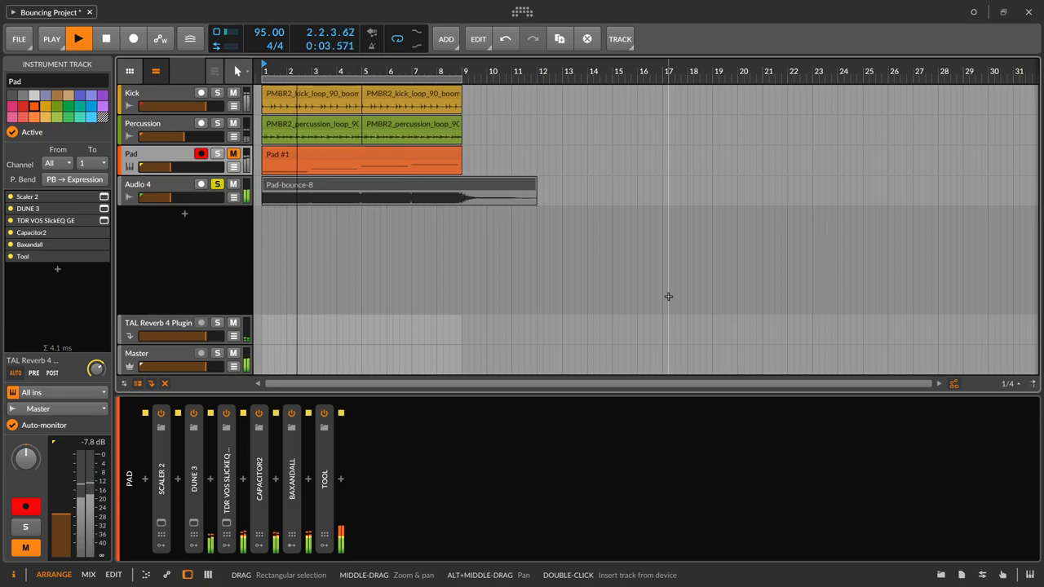
click(78, 39)
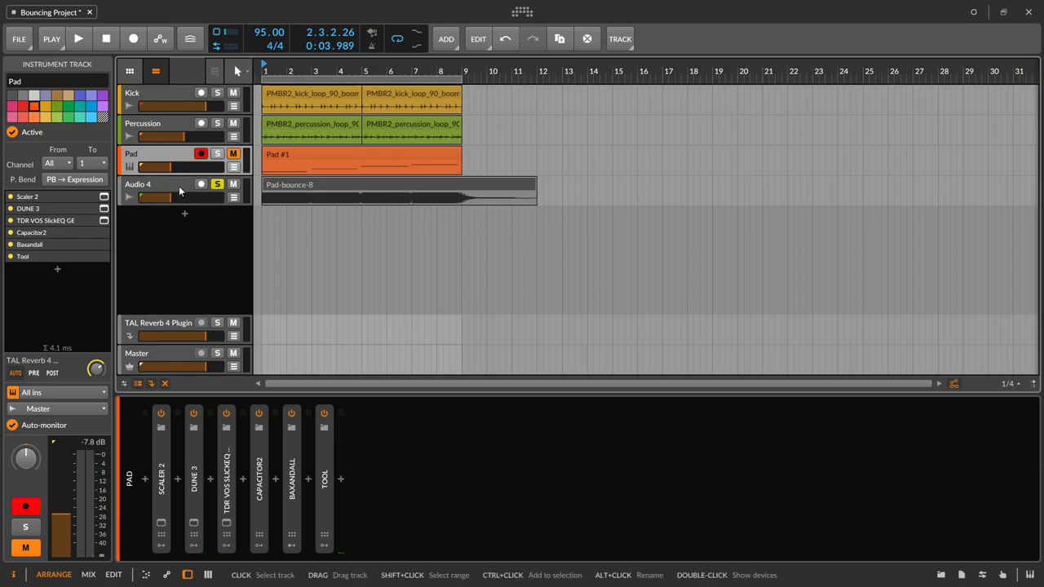
Delete Audio 4 and re-bounce the Pad's bars 1–12 post-fader onto a fresh Audio 4 track
click(137, 182)
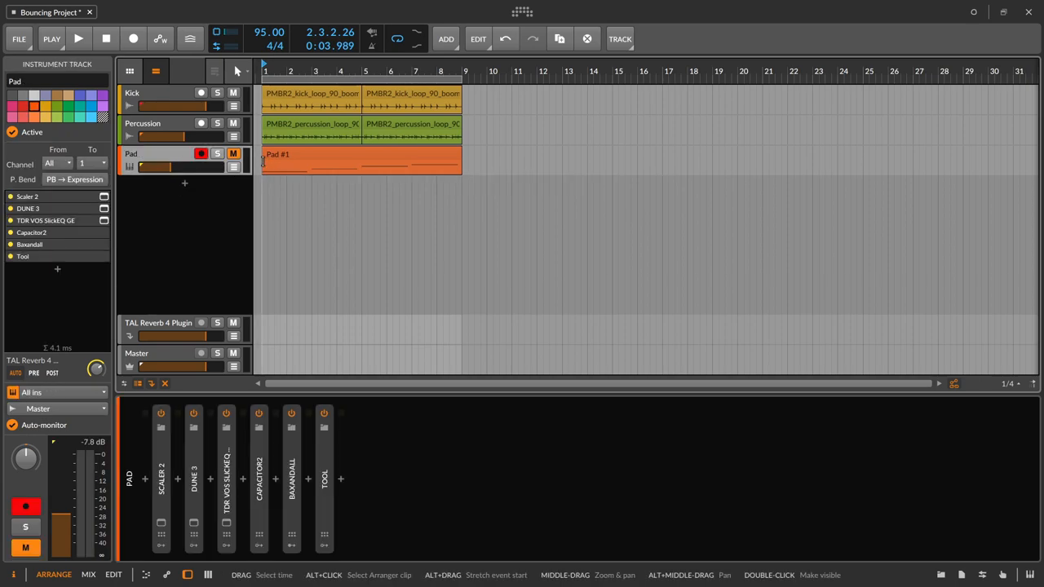
drag(265, 162, 535, 161)
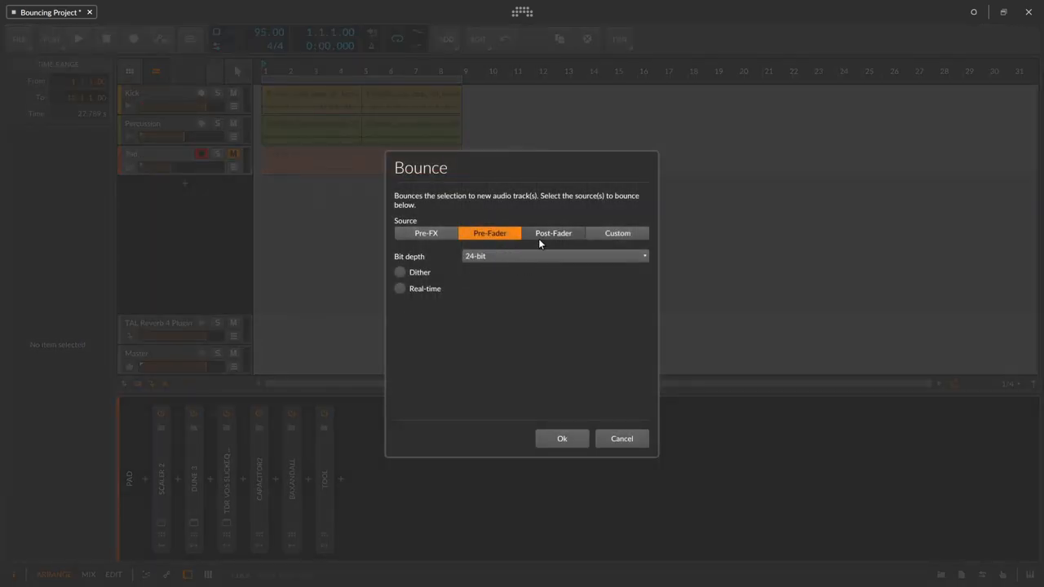
click(553, 232)
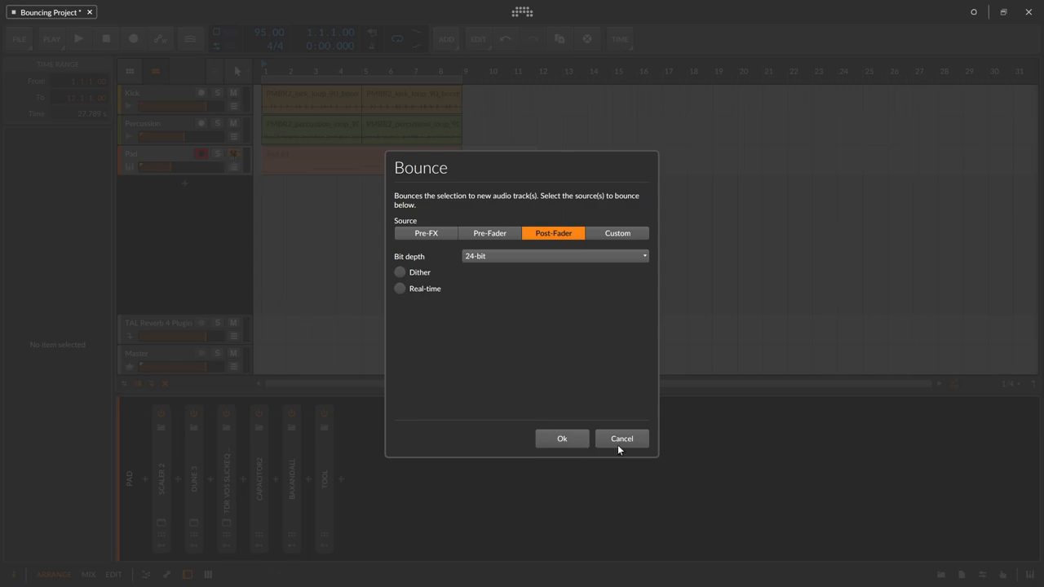
click(621, 437)
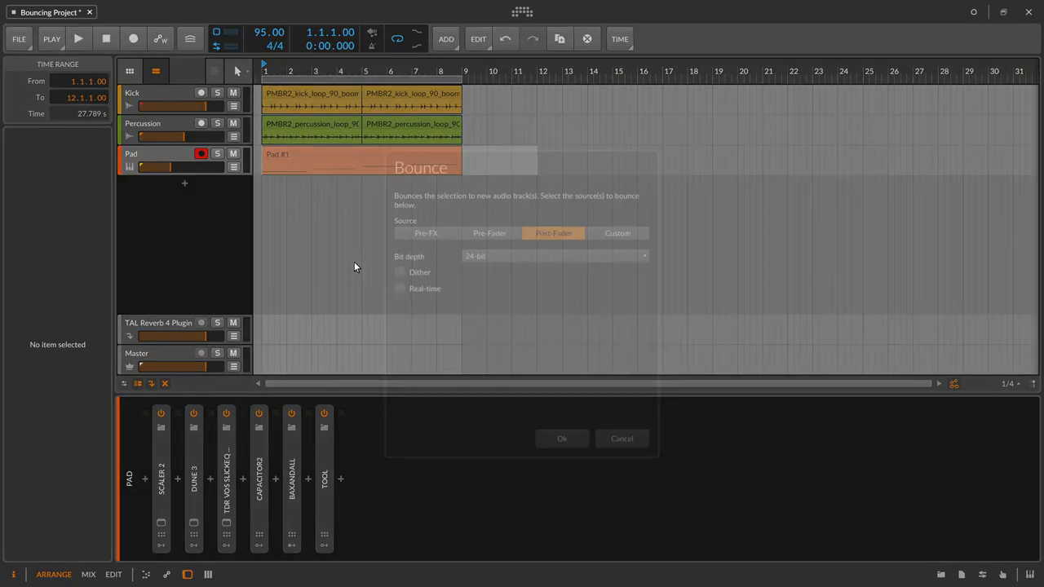
click(561, 437)
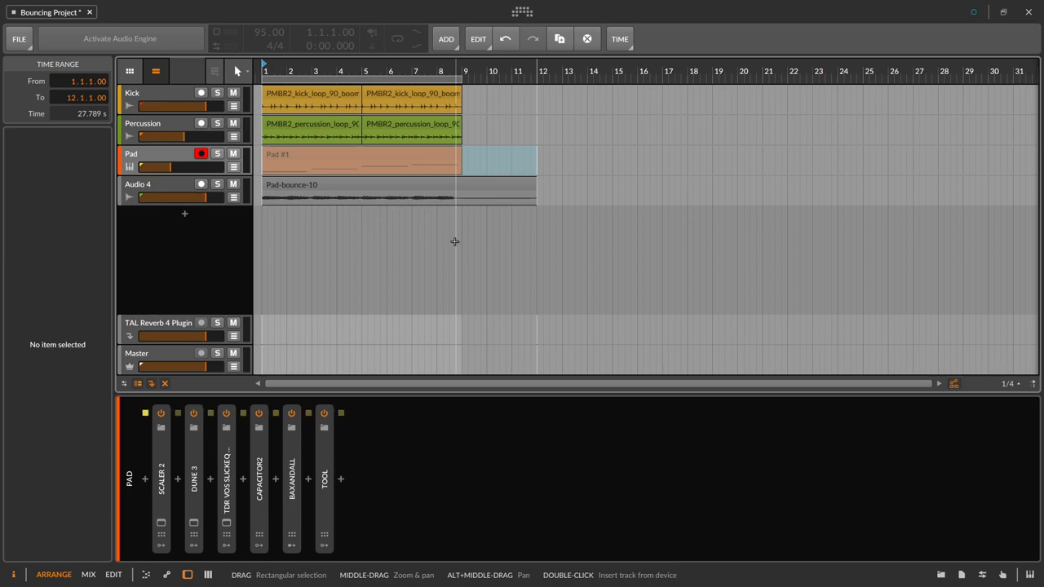
Audition the post-fader Pad bounce on soloed Audio 4, then stop on its clip
click(121, 39)
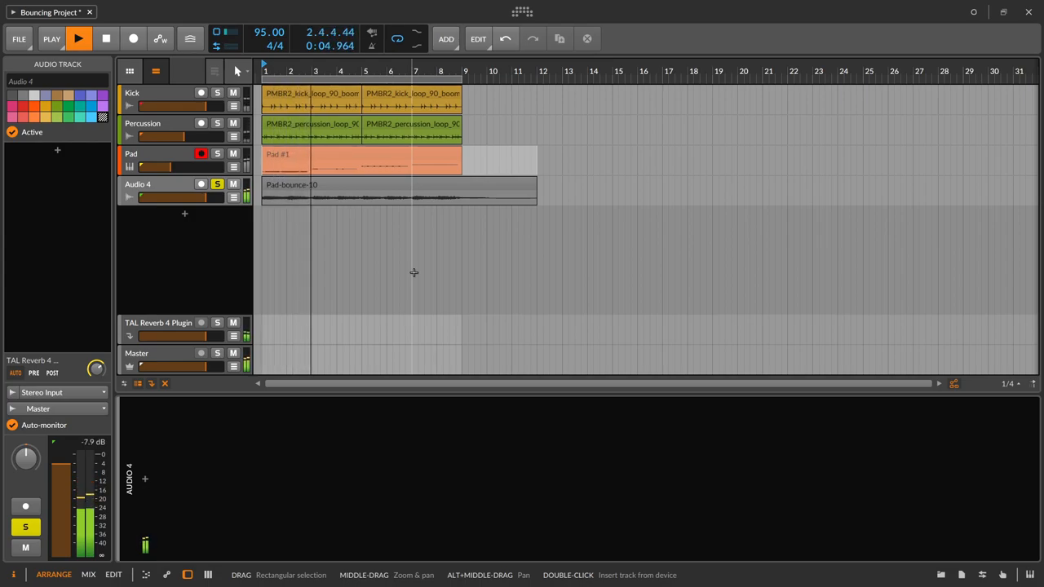
click(78, 39)
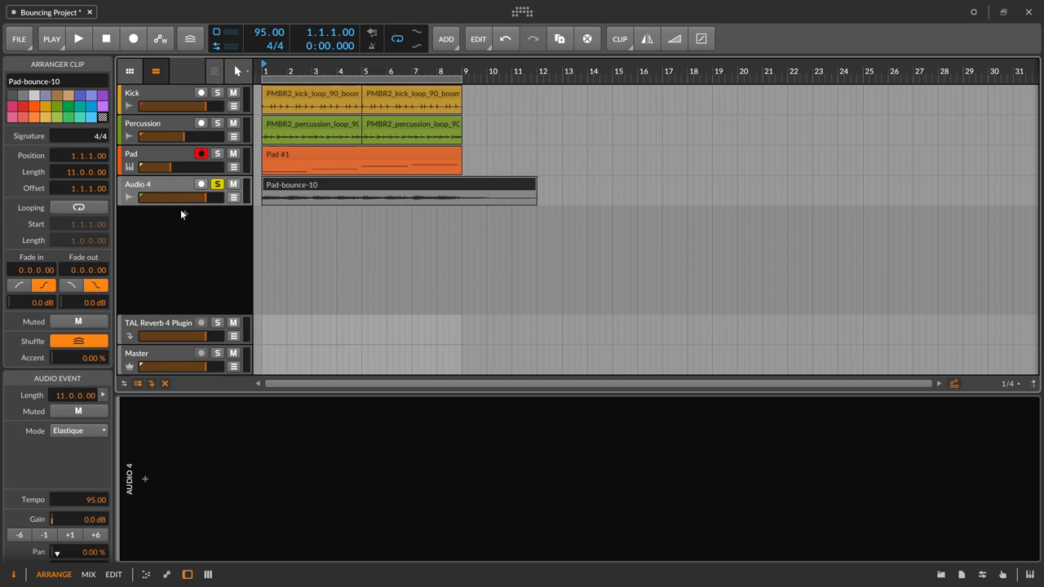
click(147, 185)
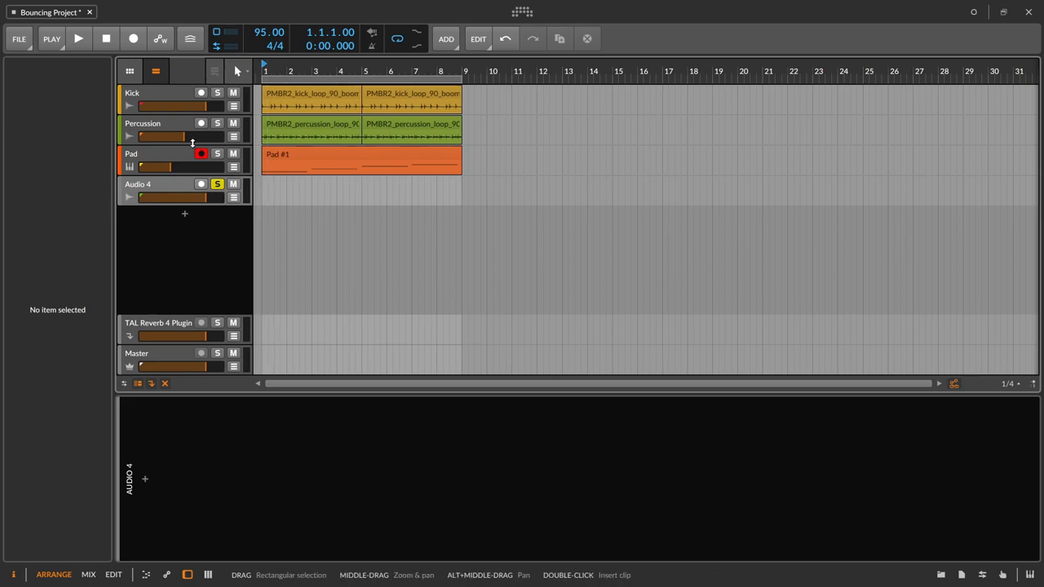
Remove the old clip and bounce the Pad's bars 1–12 pre-fader at 32-bit float onto Audio 4
click(339, 479)
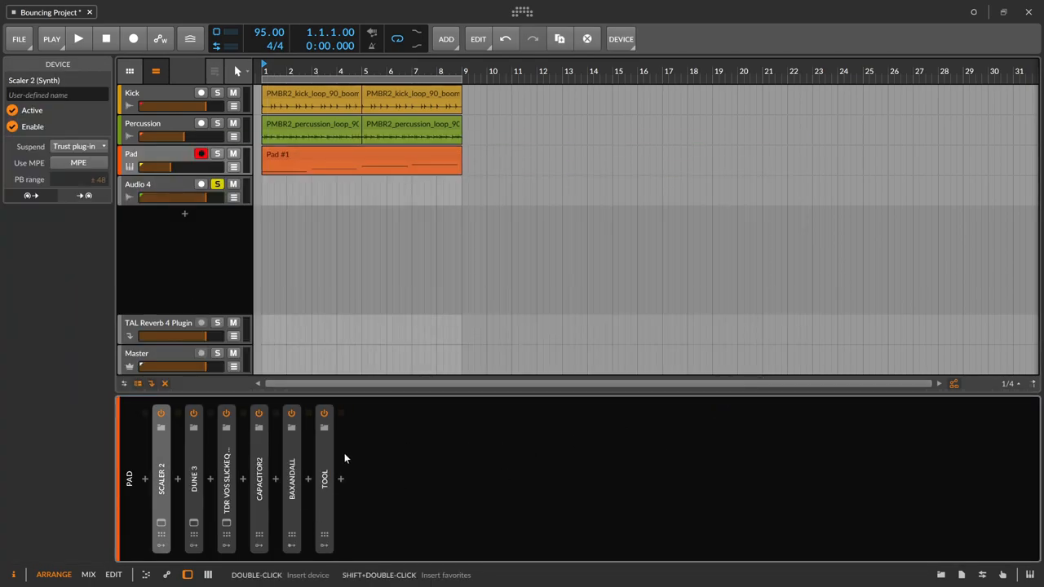
click(144, 159)
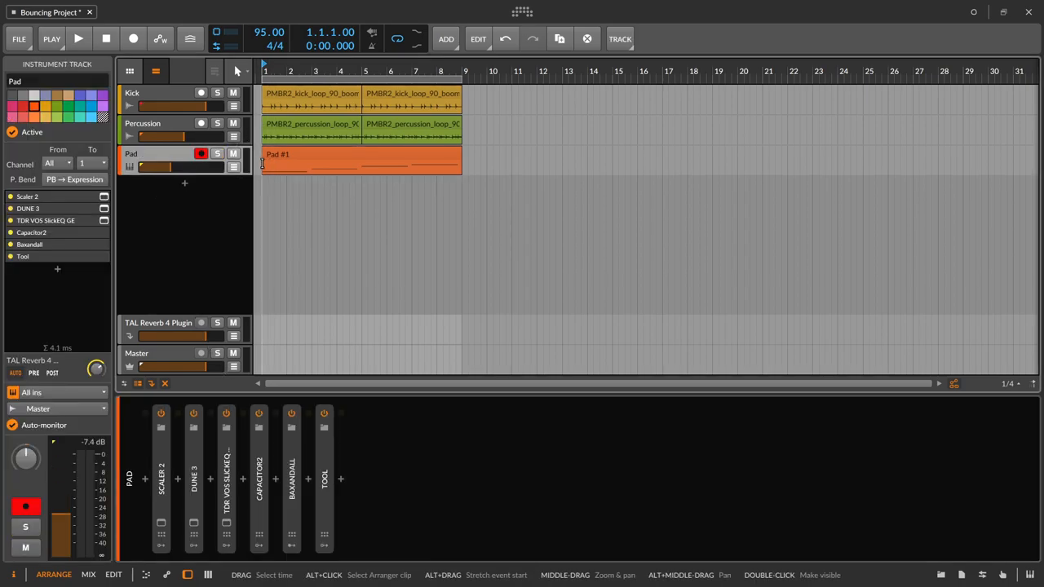
drag(264, 162, 542, 162)
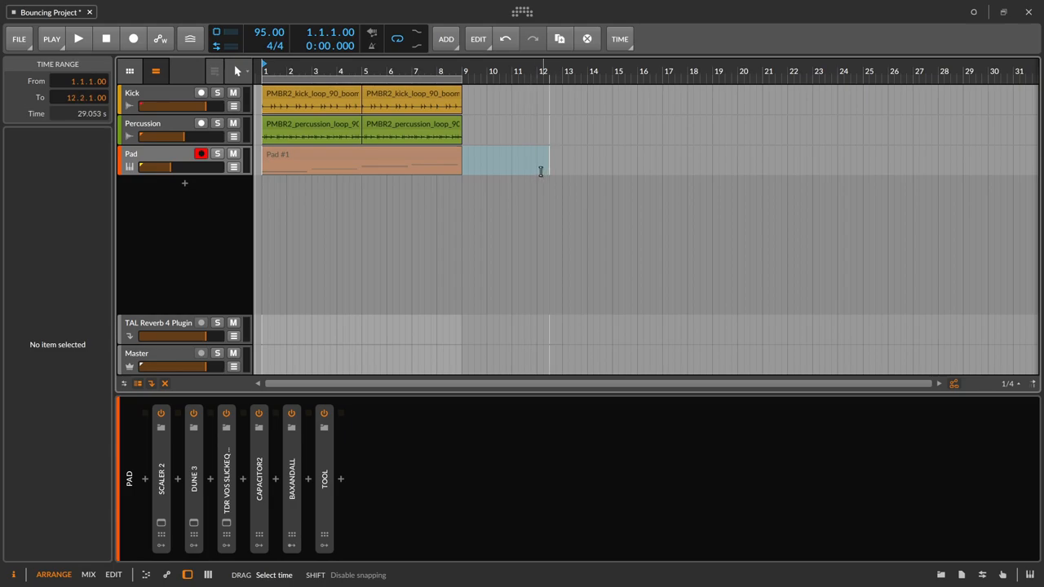
right_click(424, 160)
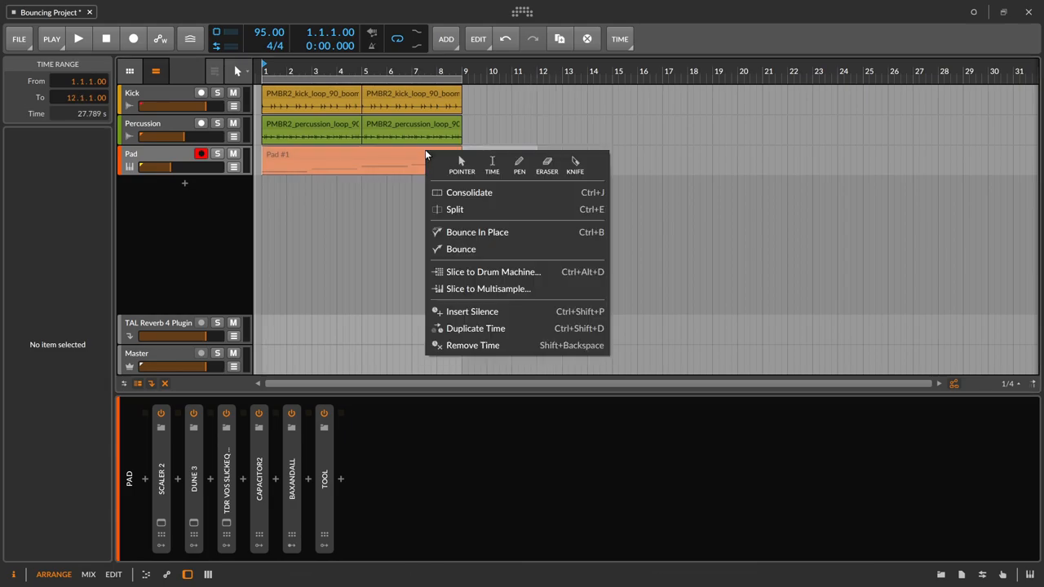
click(460, 248)
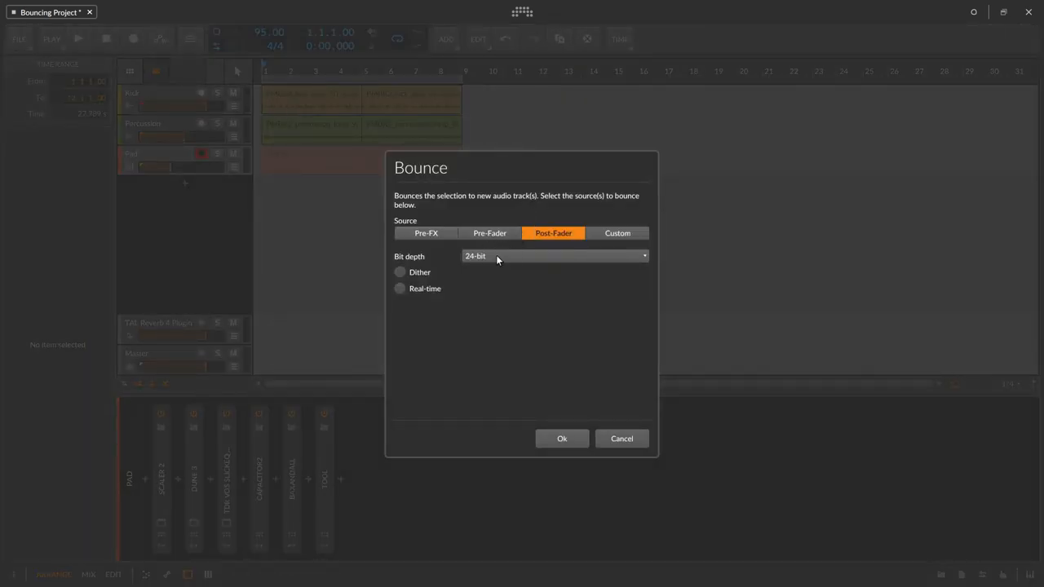
click(490, 231)
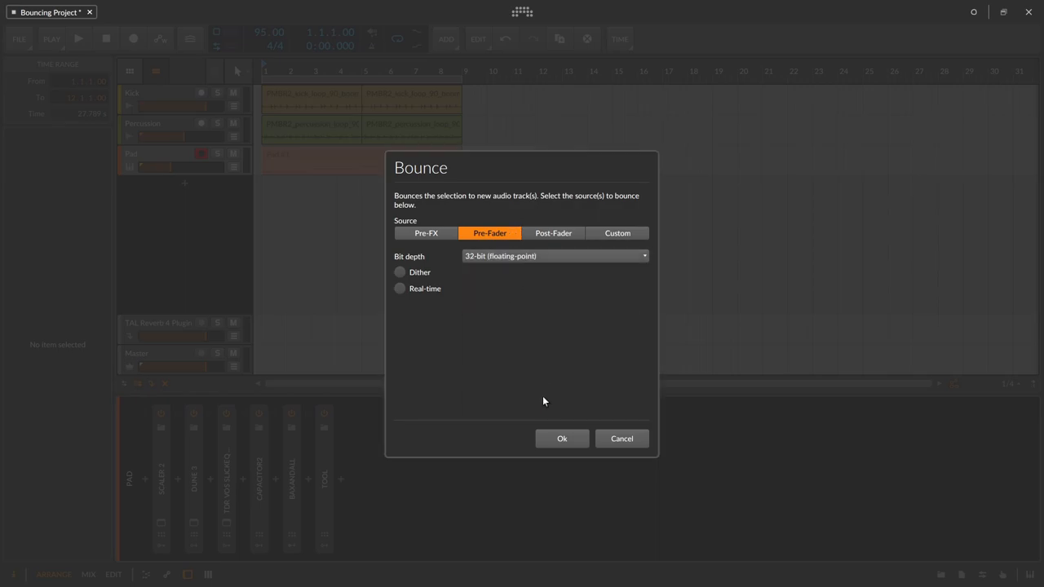
click(561, 439)
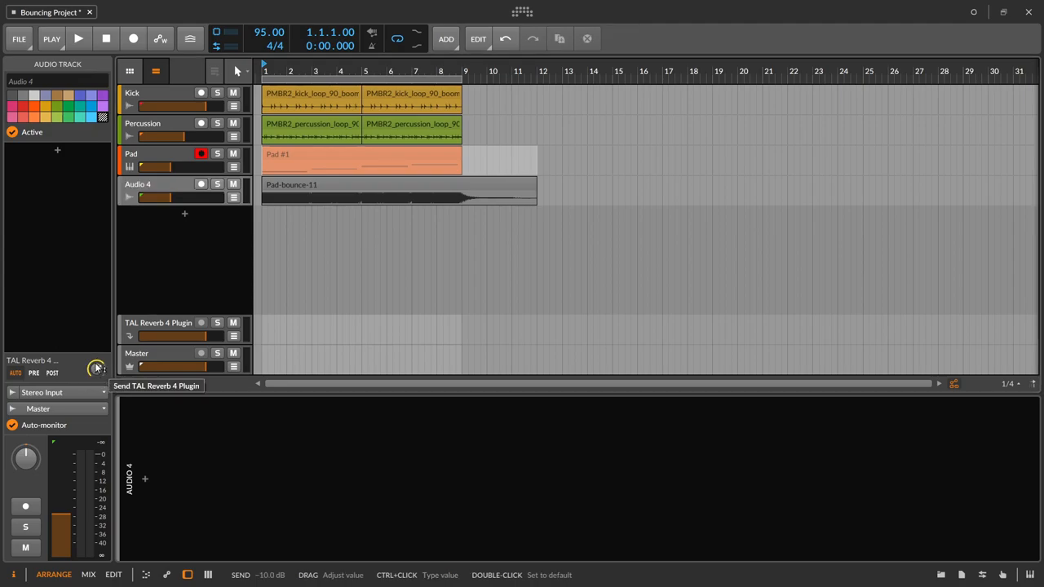
Mute the original Pad track, play the soloed bounce, and move Pad into a new group
click(217, 183)
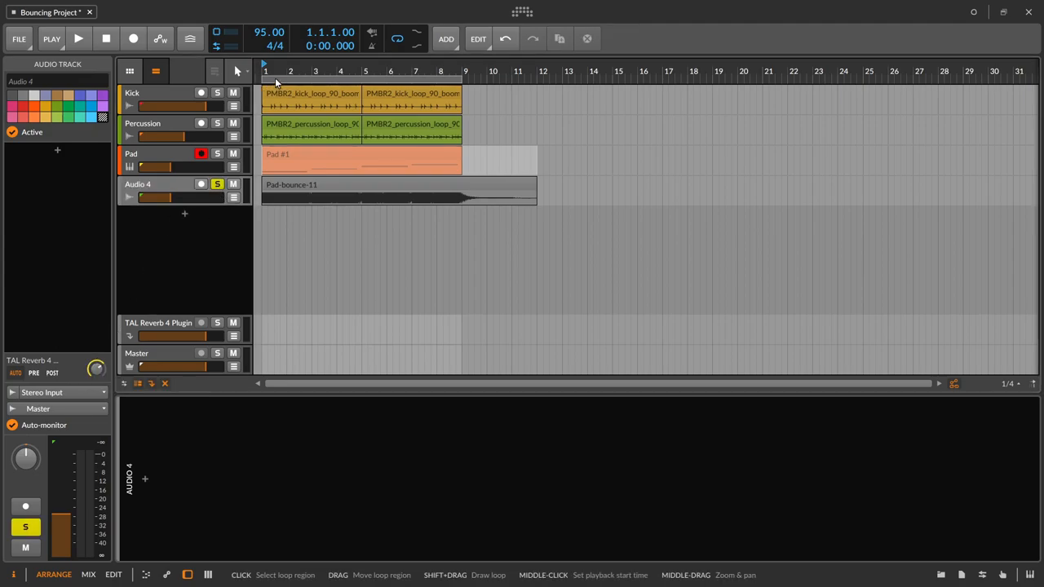
click(78, 39)
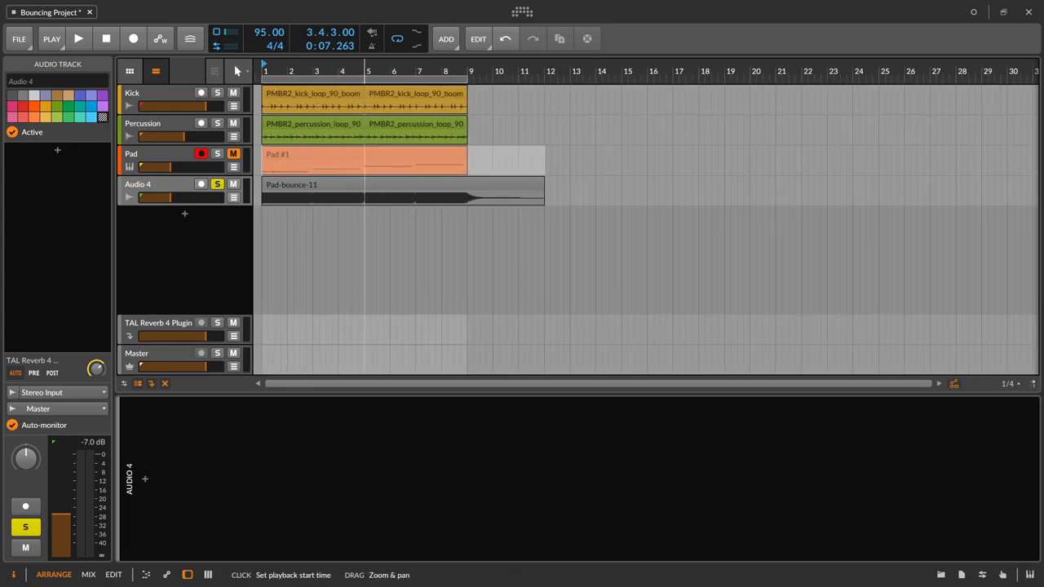
click(144, 153)
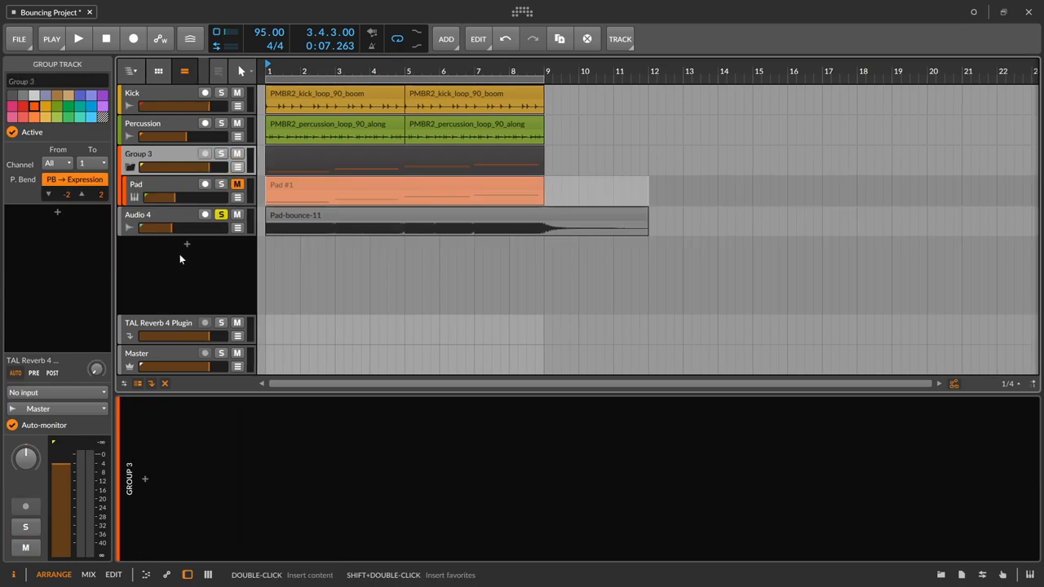
Rename the new group 'Graveyard', deactivate it, and show deactivated tracks again
click(155, 184)
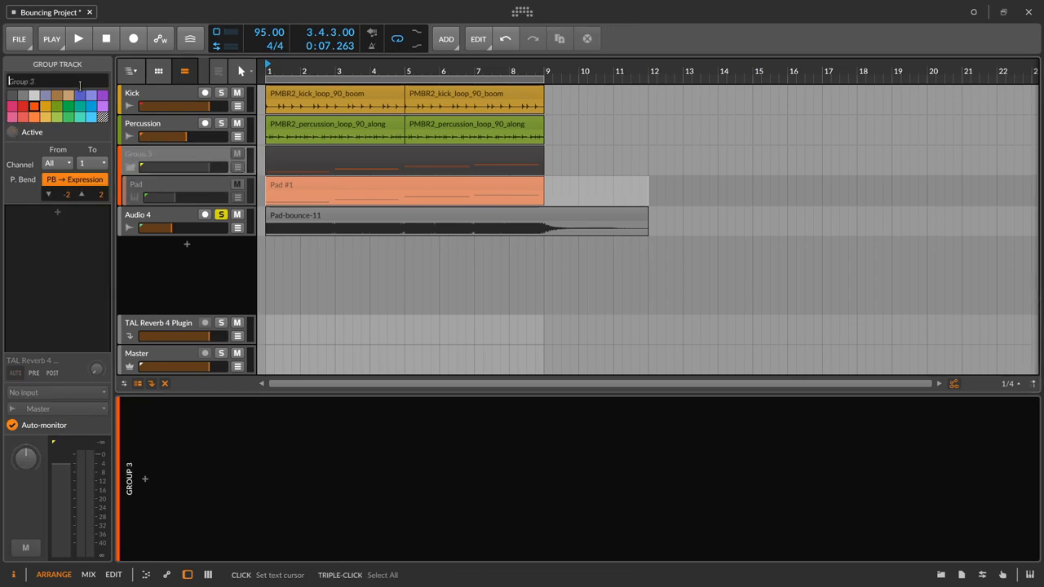
text(Graveyard)
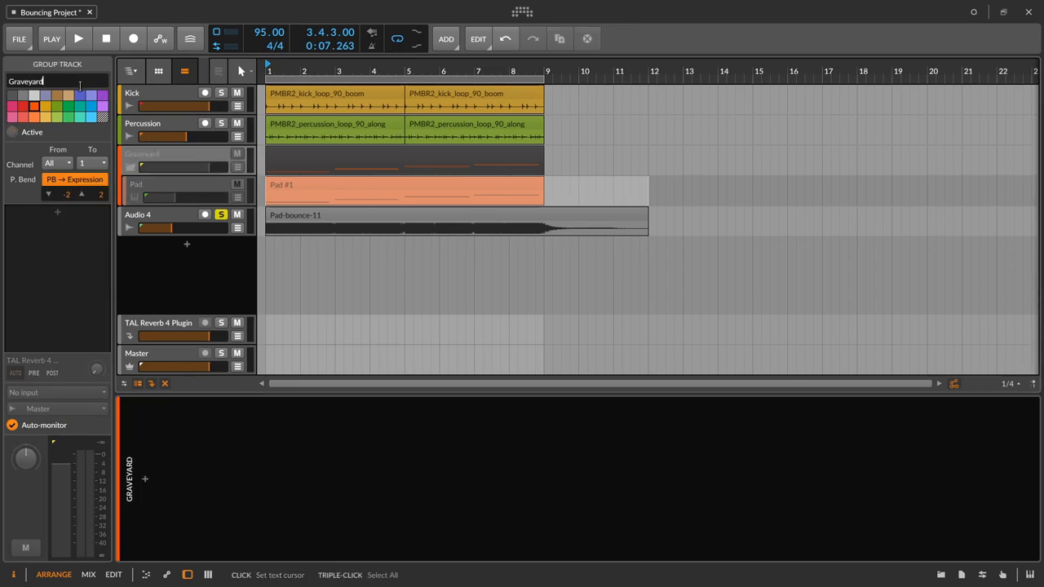
click(165, 384)
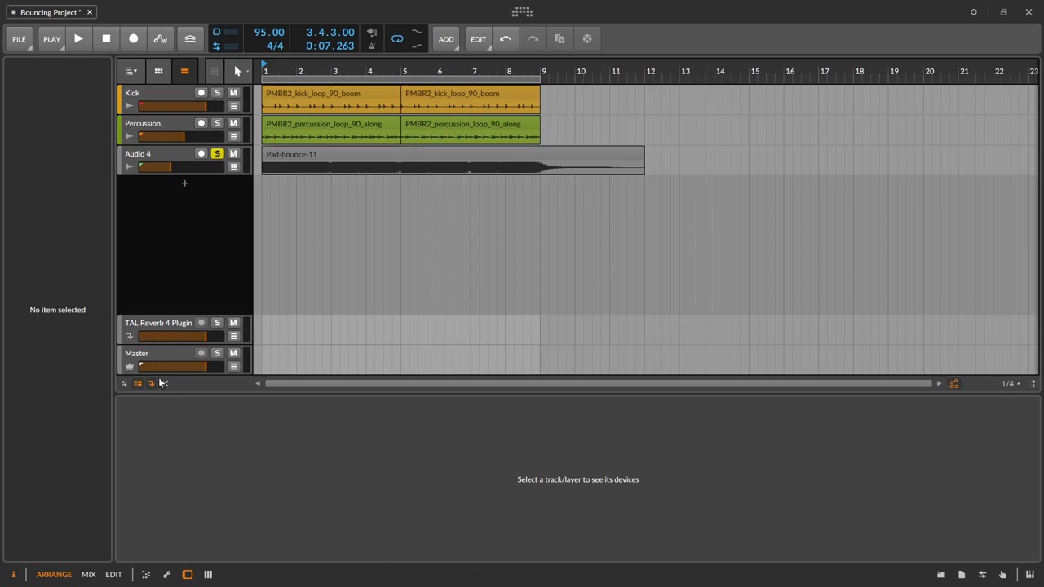
click(163, 383)
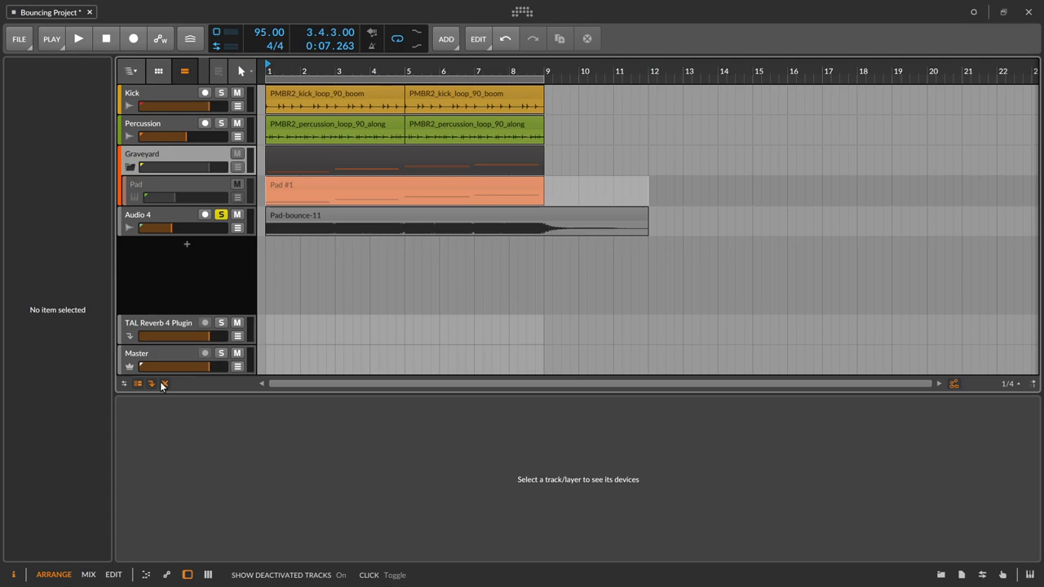
click(137, 216)
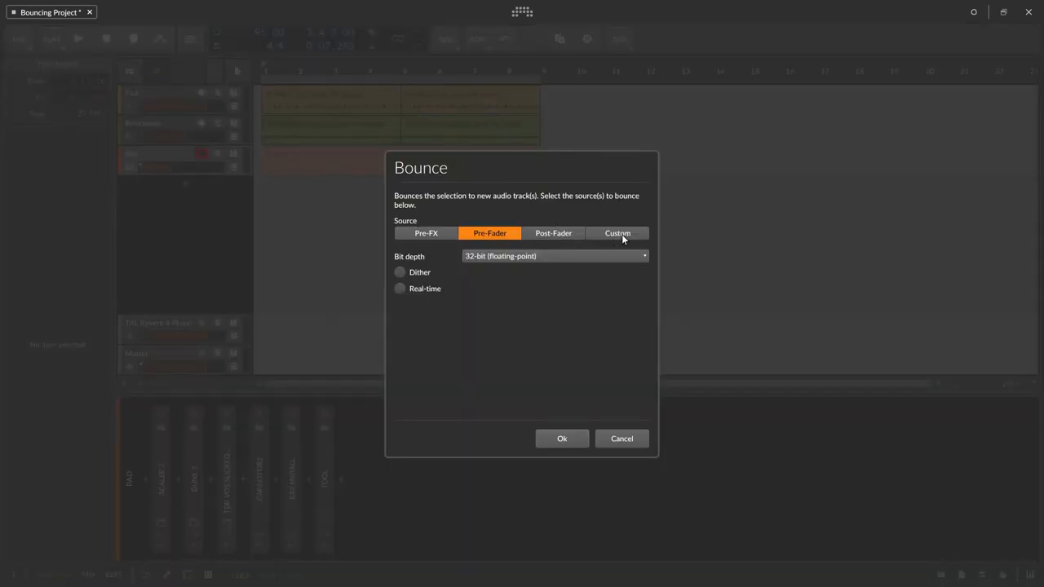
click(617, 231)
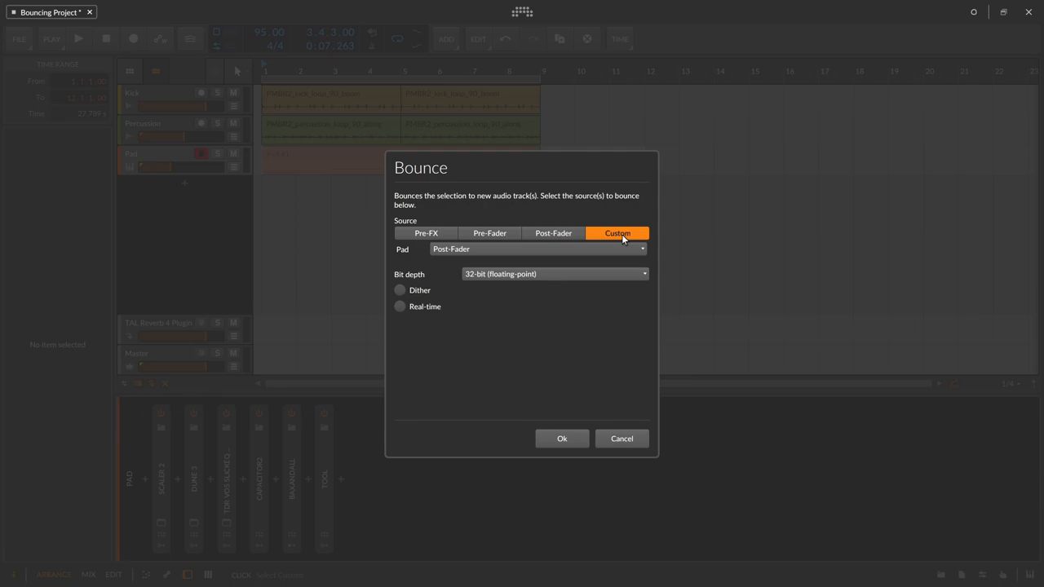
mouse_move(612, 240)
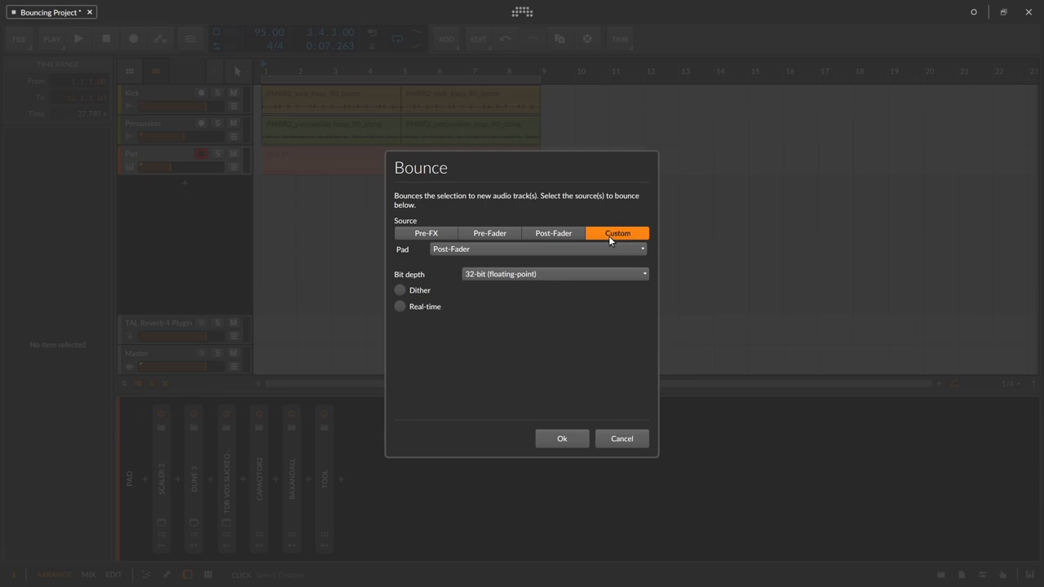
click(538, 248)
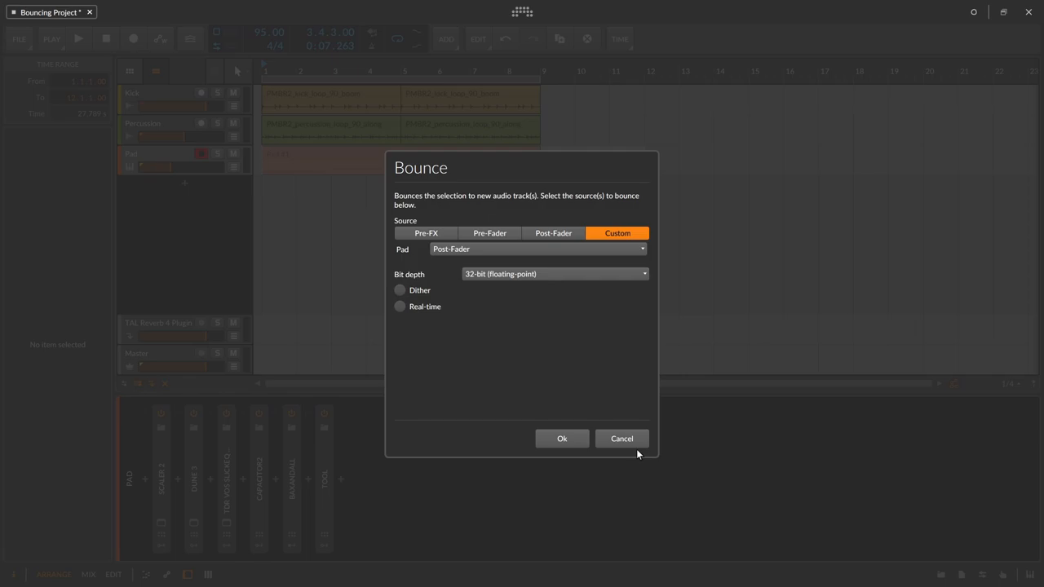
mouse_move(628, 447)
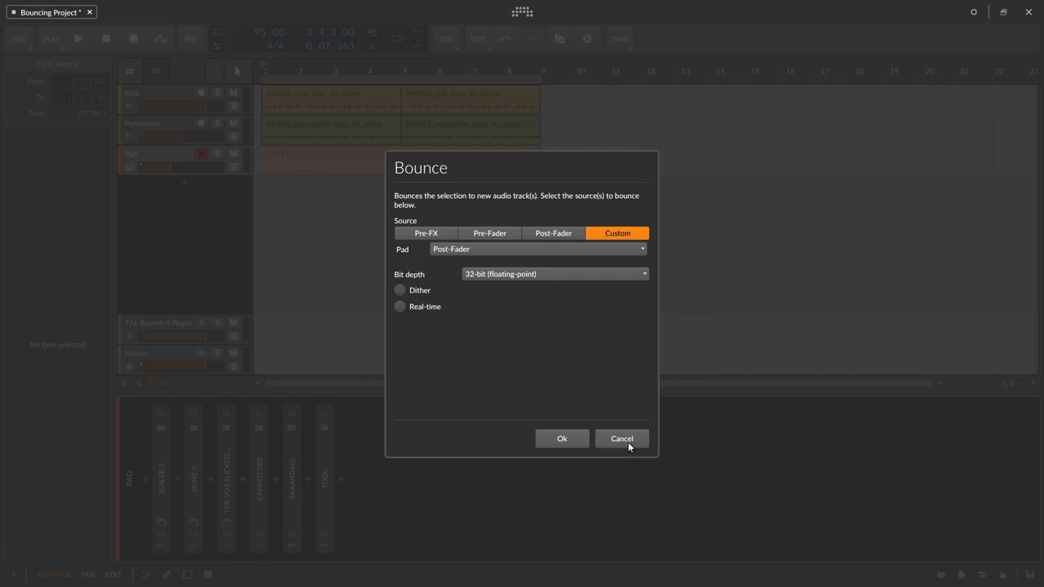
click(622, 437)
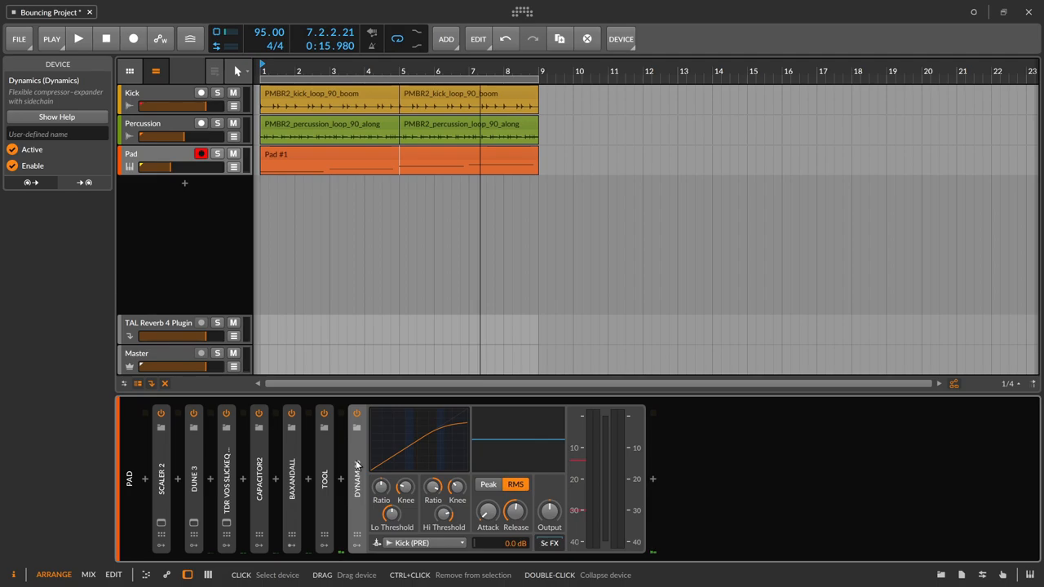
Collapse the Dynamics device ending the Pad chain and stop the transport
click(78, 39)
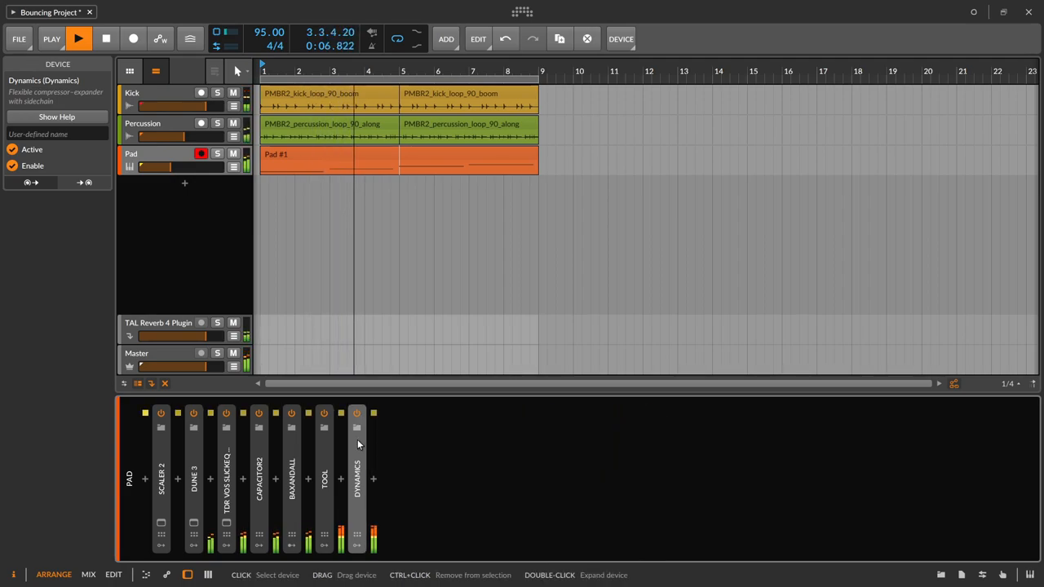
click(78, 39)
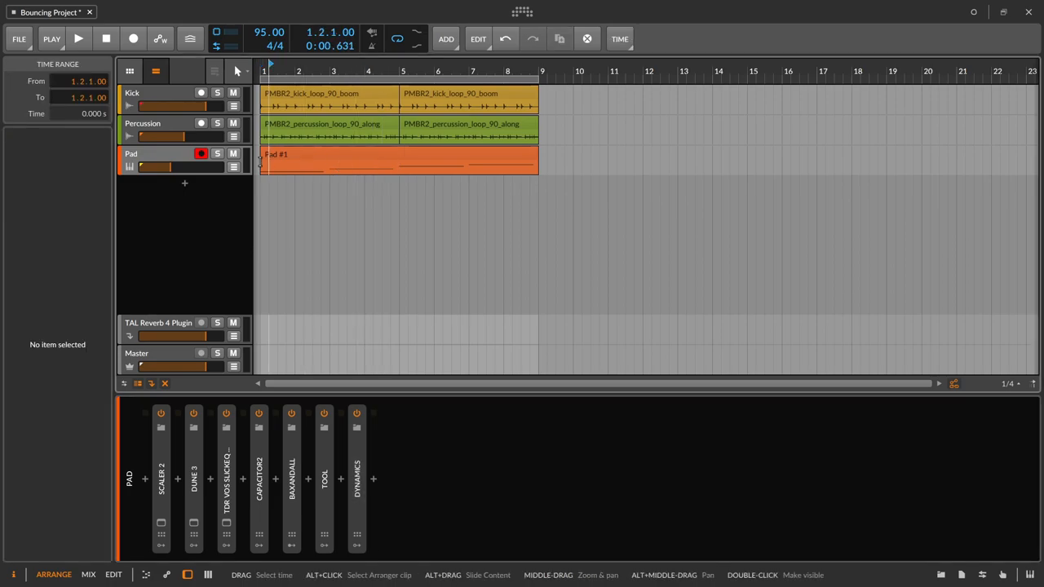
drag(262, 160, 643, 159)
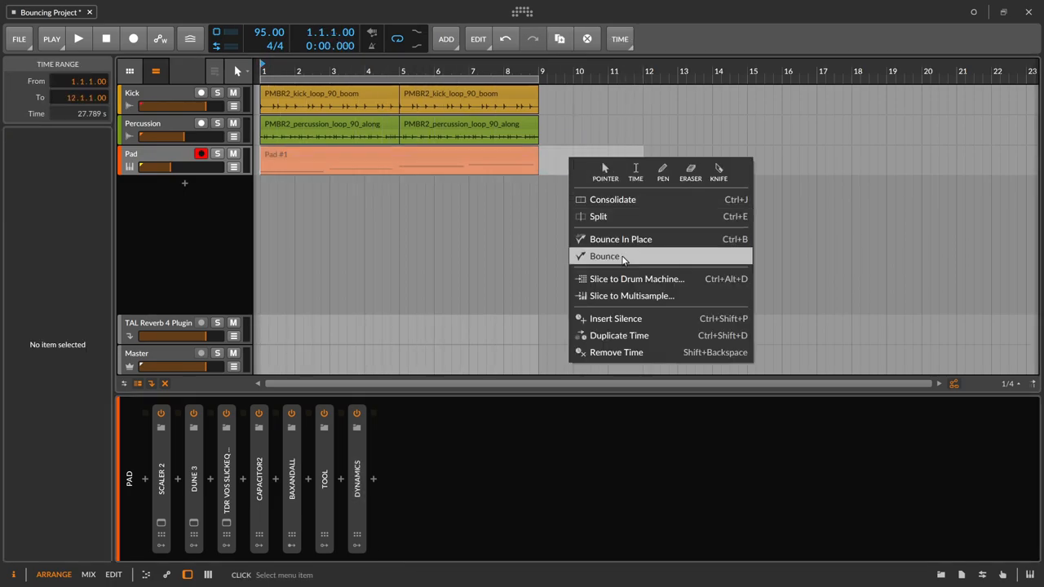
click(605, 256)
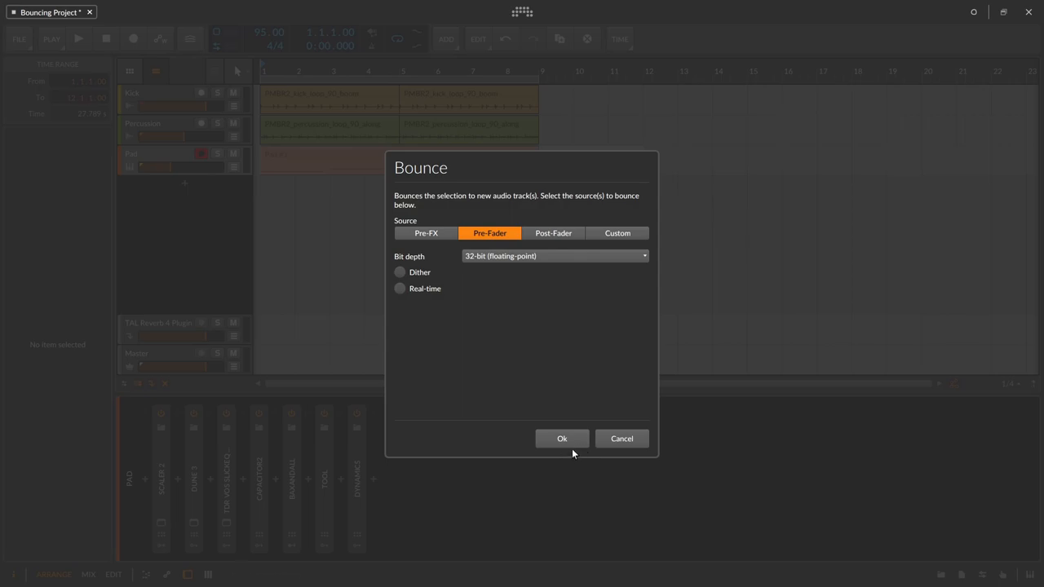
click(561, 439)
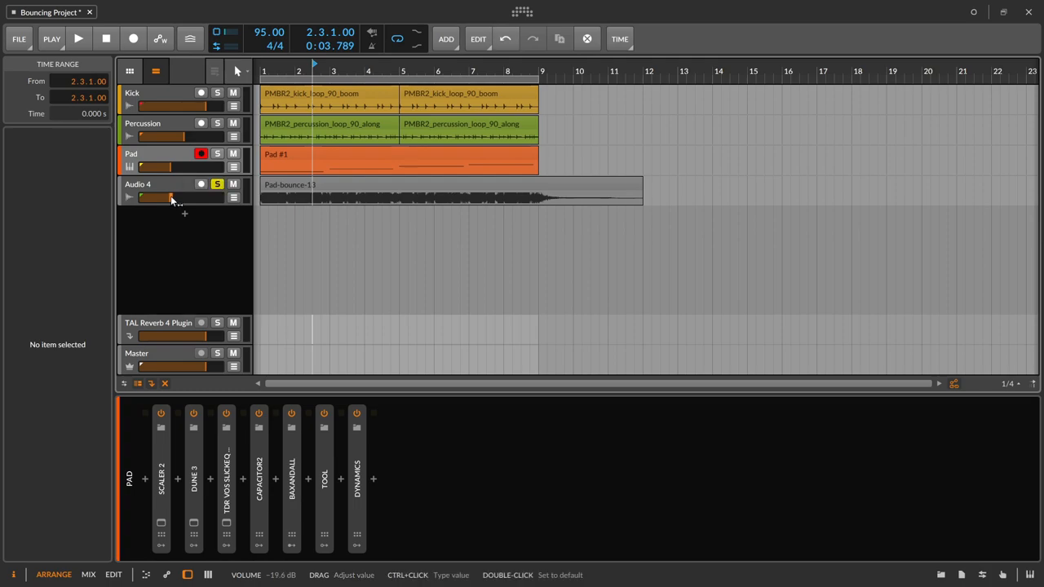
click(78, 39)
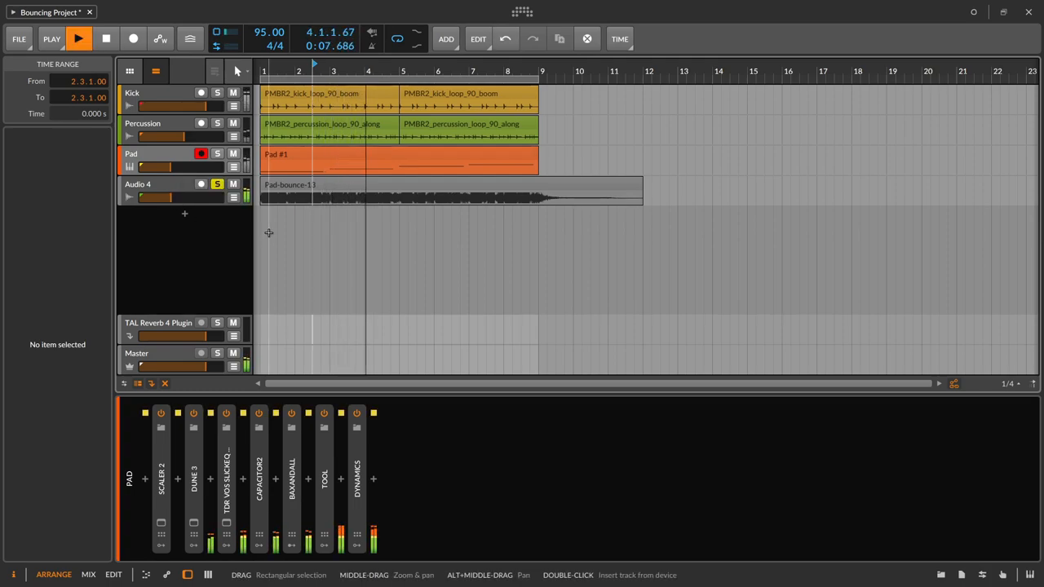
click(79, 39)
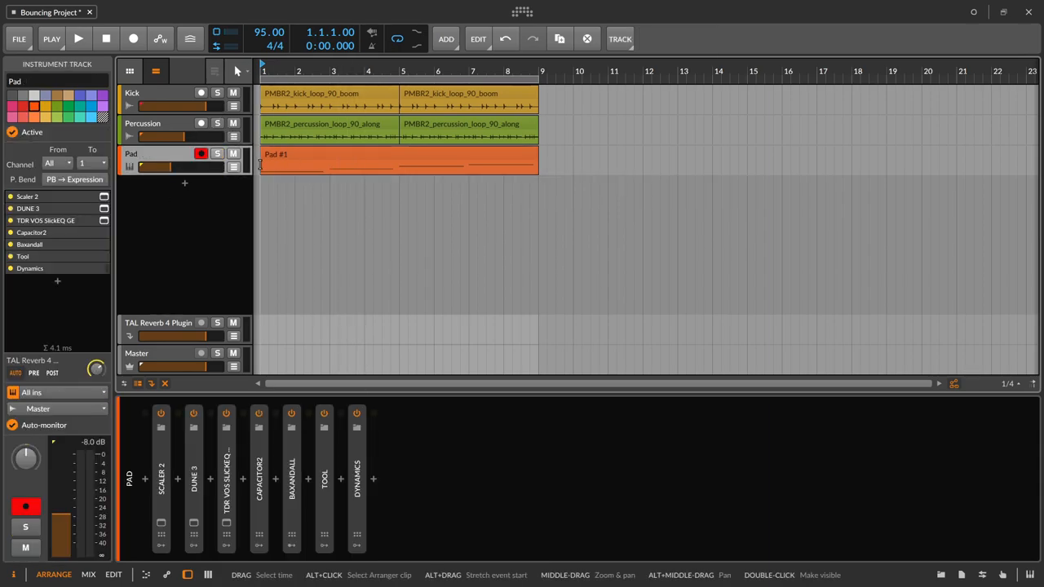
Custom-bounce the Pad range tapped after its Tool device into a new Audio 4 track
drag(261, 162, 643, 161)
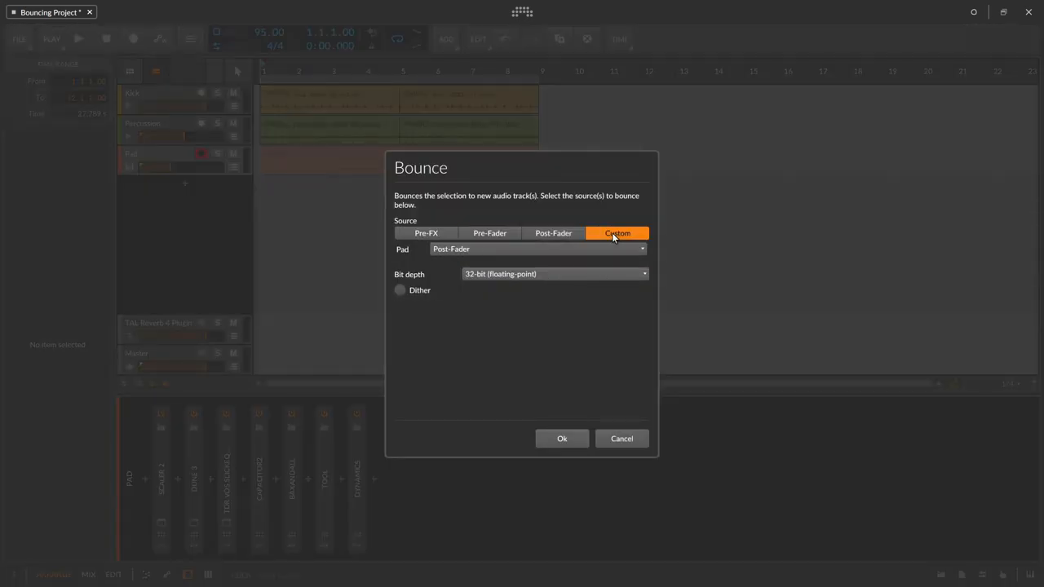
click(538, 248)
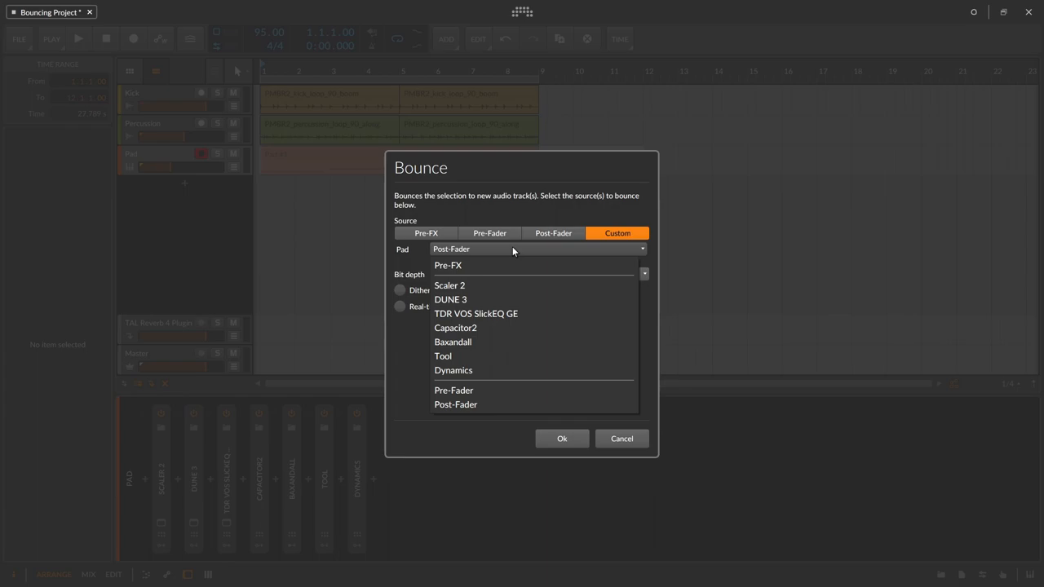
click(443, 355)
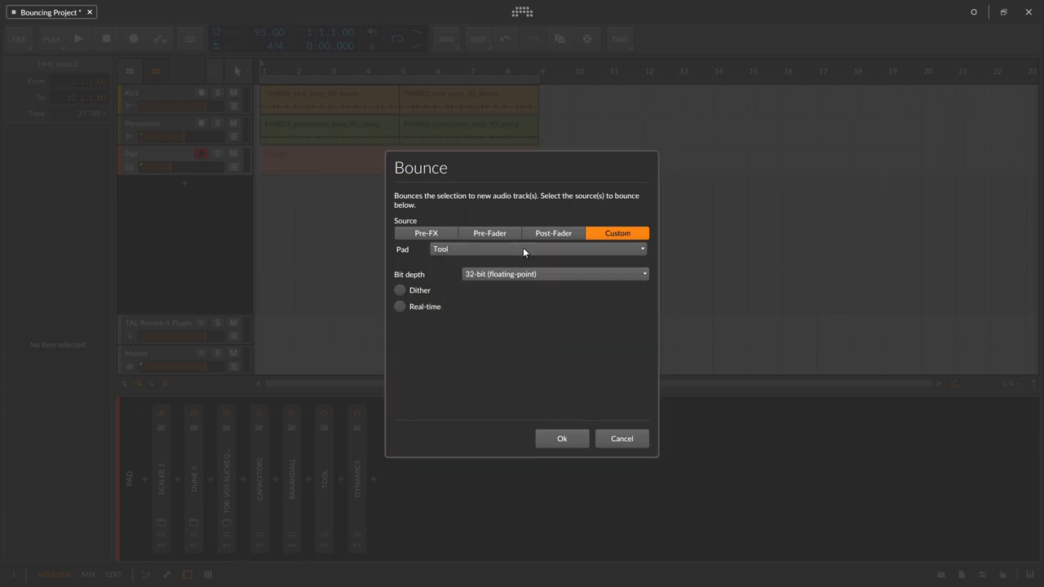
mouse_move(561, 438)
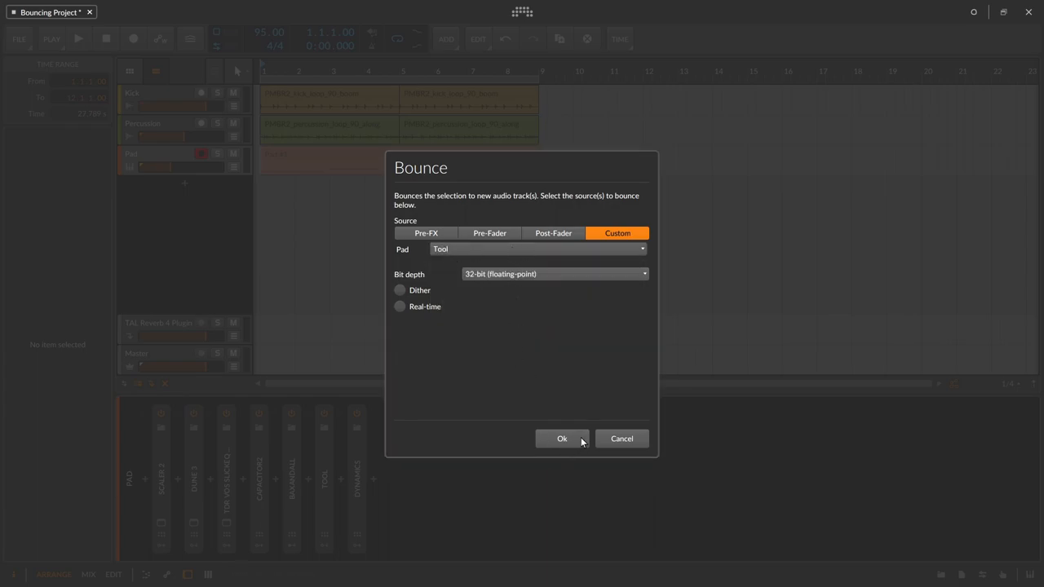
click(561, 439)
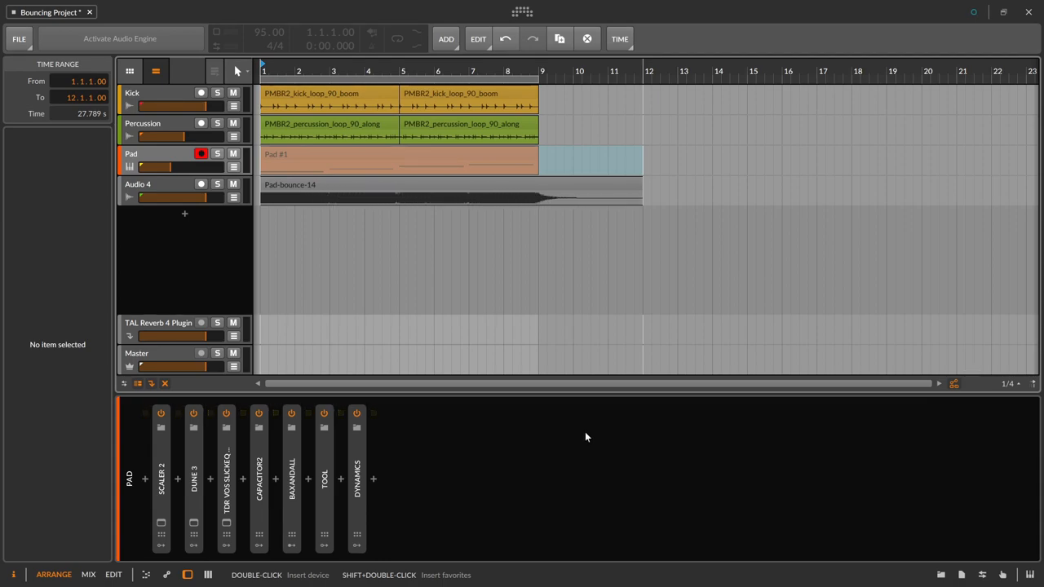
Mute the Pad track and set Audio 4's TAL Reverb 4 send to about -10 dB
click(166, 159)
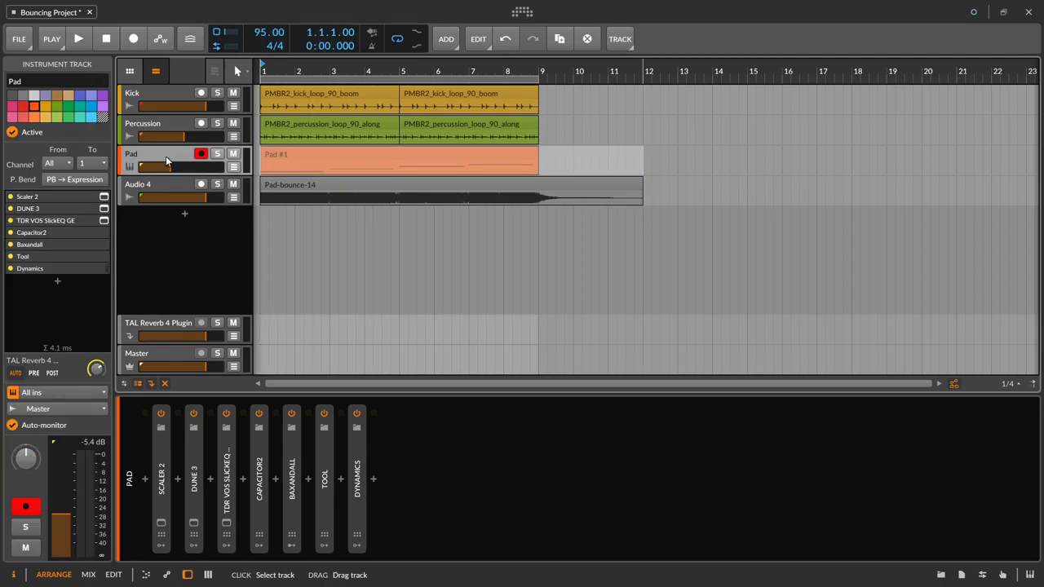
click(356, 476)
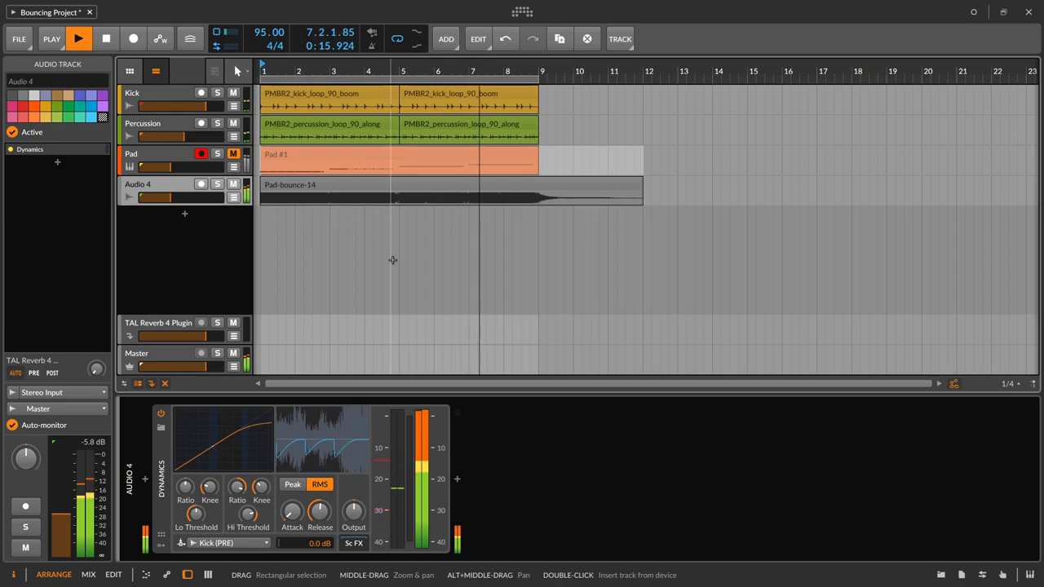
click(78, 39)
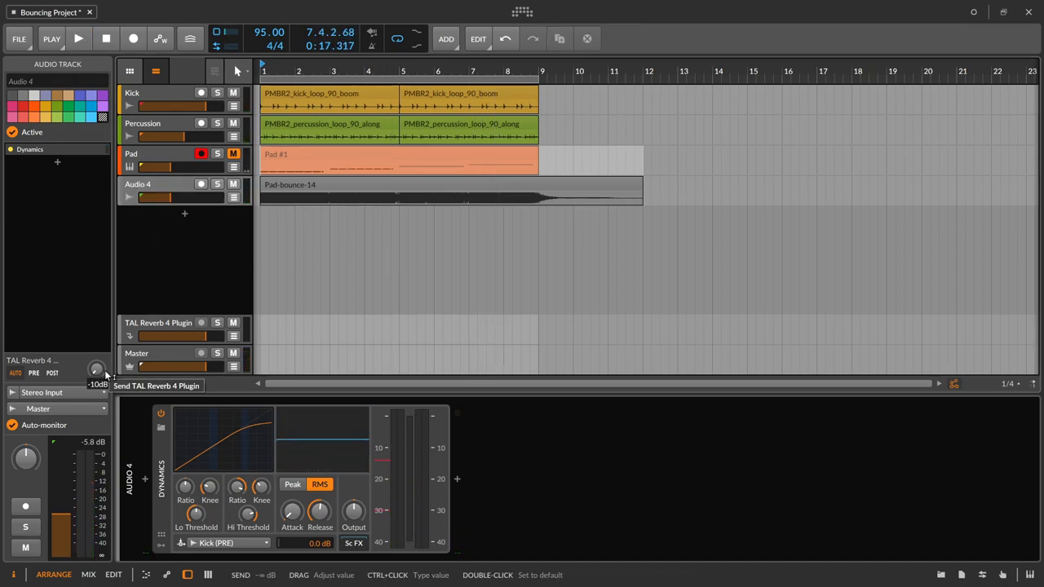
click(78, 39)
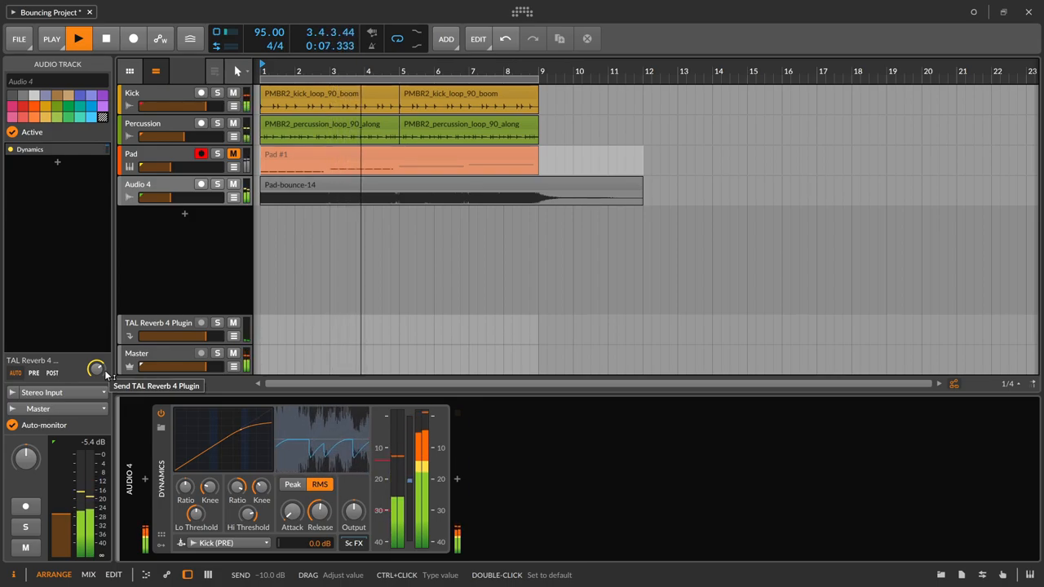
click(78, 40)
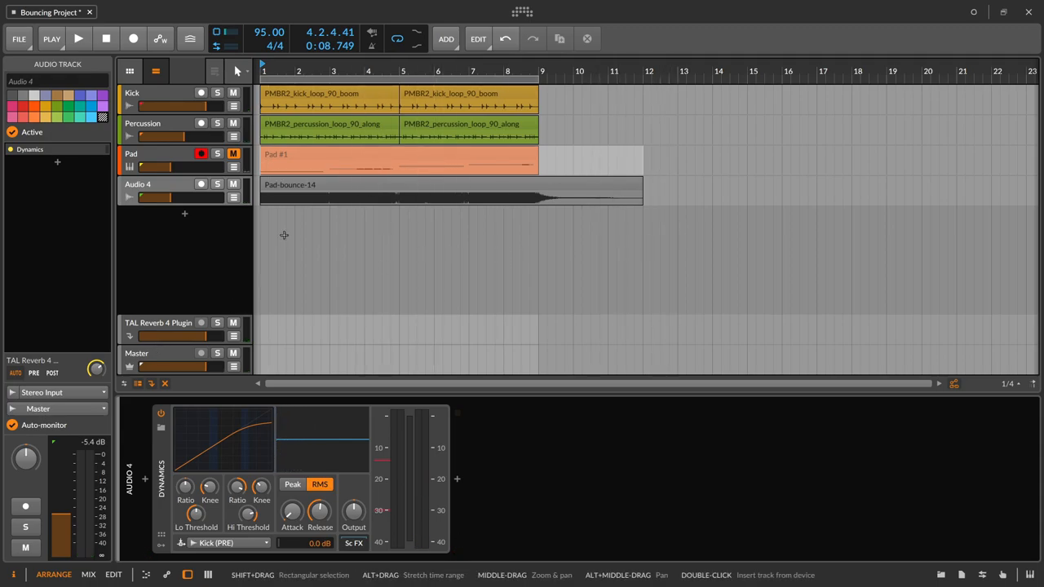
Delete Audio 4, solo the Pad track, and select the TAL Reverb 4 Plugin return track
click(233, 153)
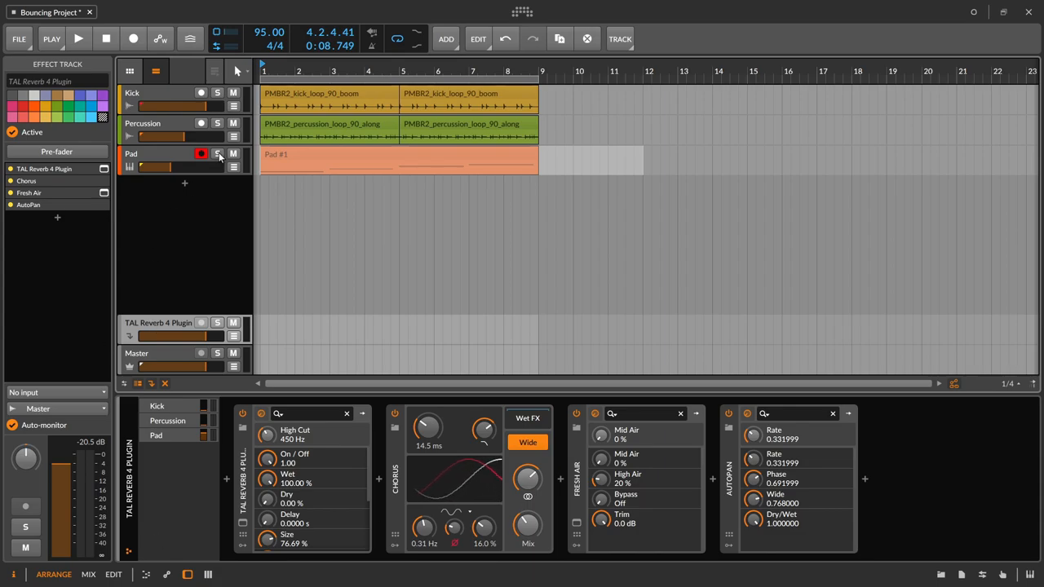
click(79, 40)
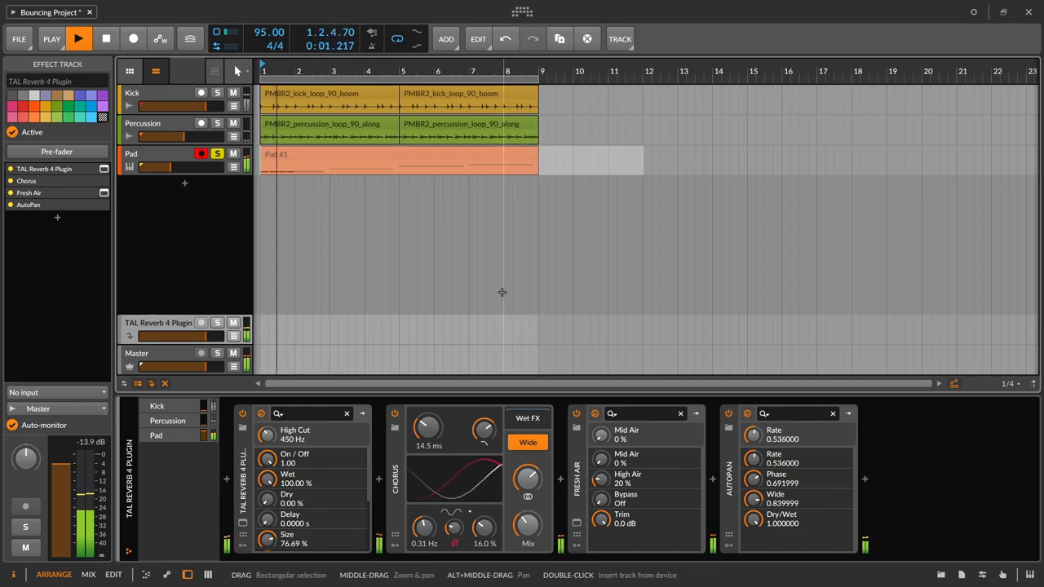
click(106, 39)
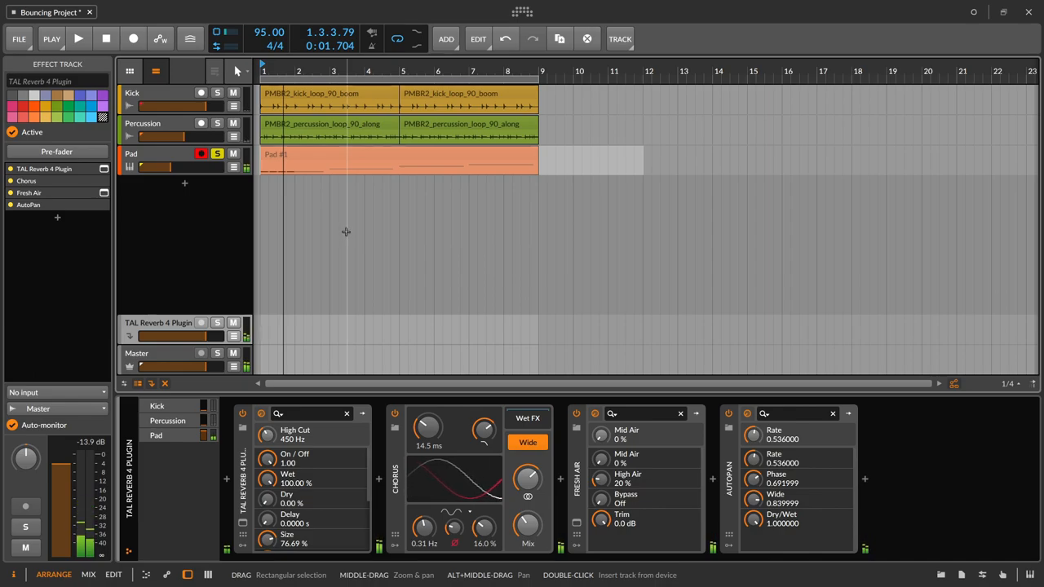
mouse_move(253, 291)
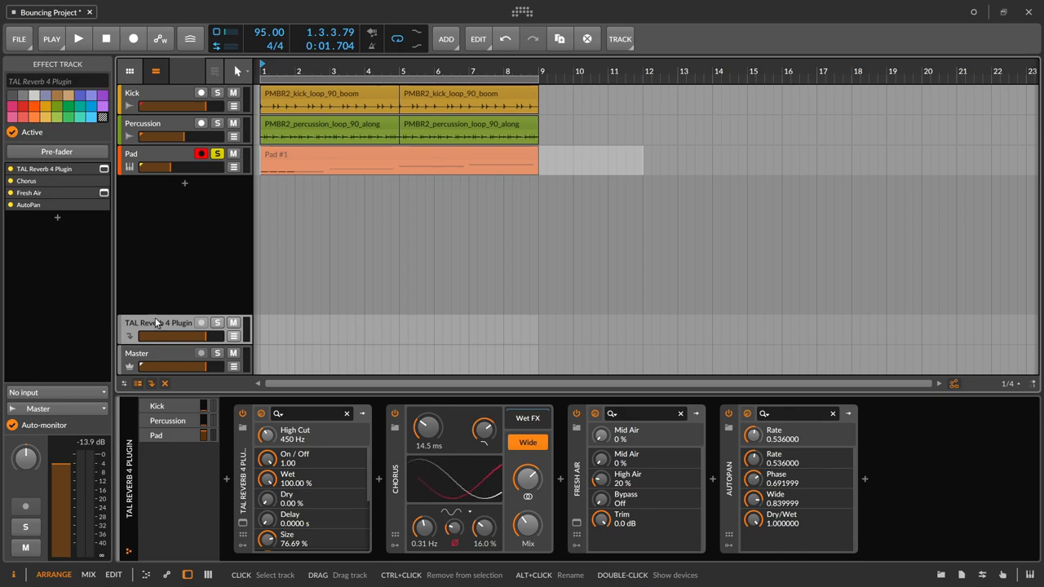
click(143, 124)
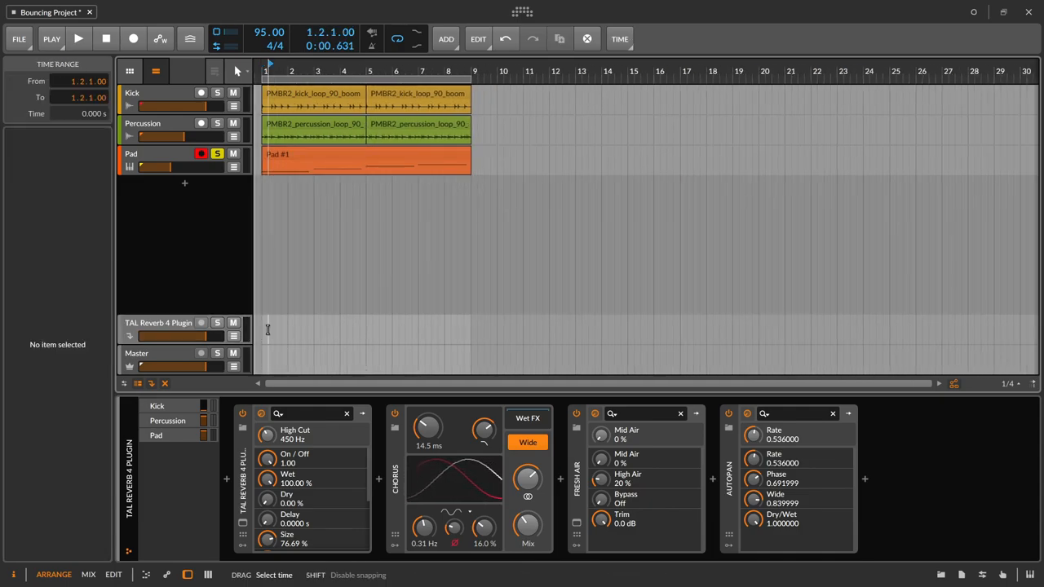
Mute the Percussion track and clear the current clip selection
drag(265, 333, 502, 333)
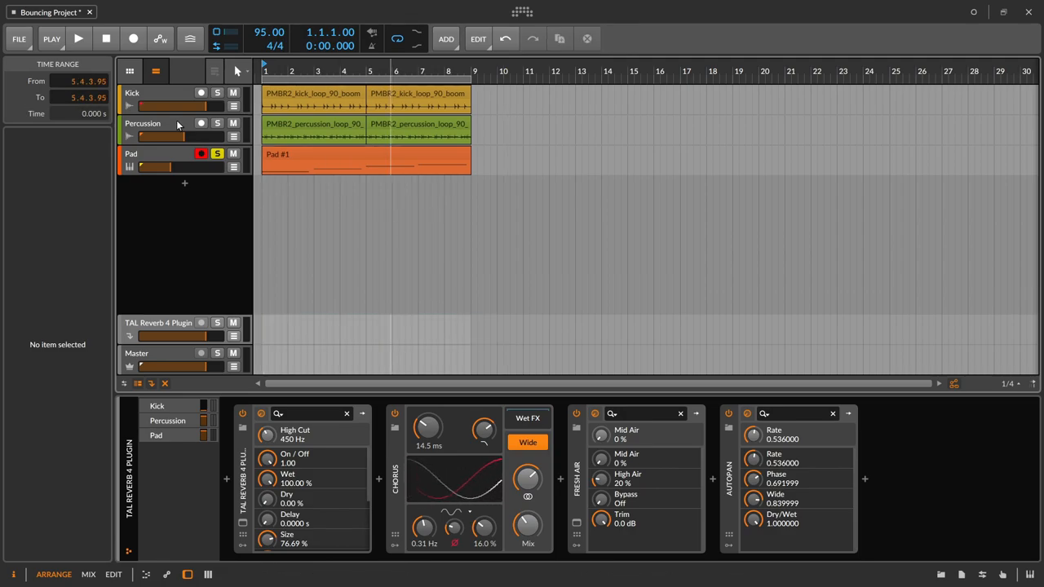
click(144, 124)
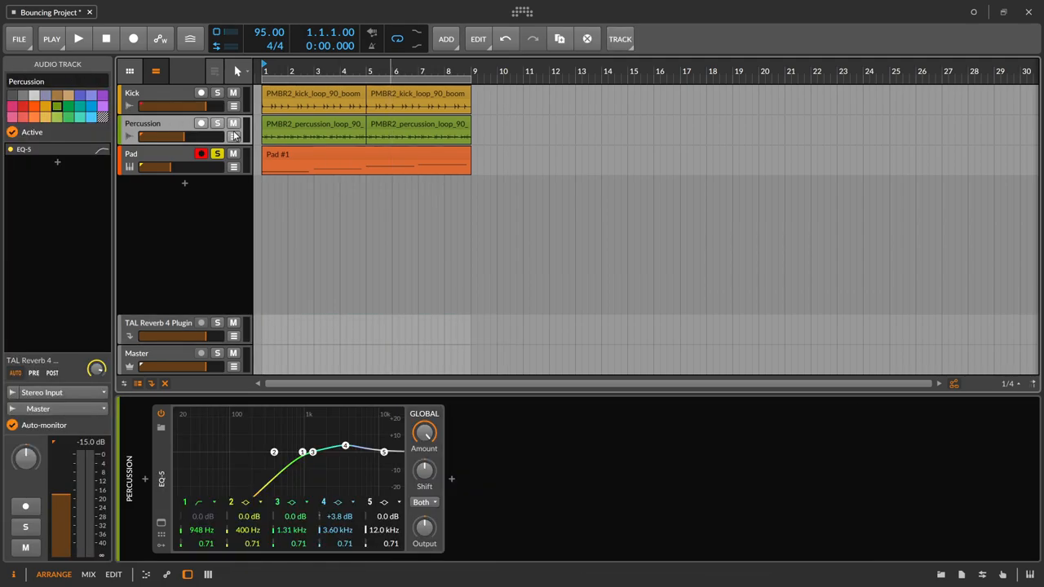
click(78, 39)
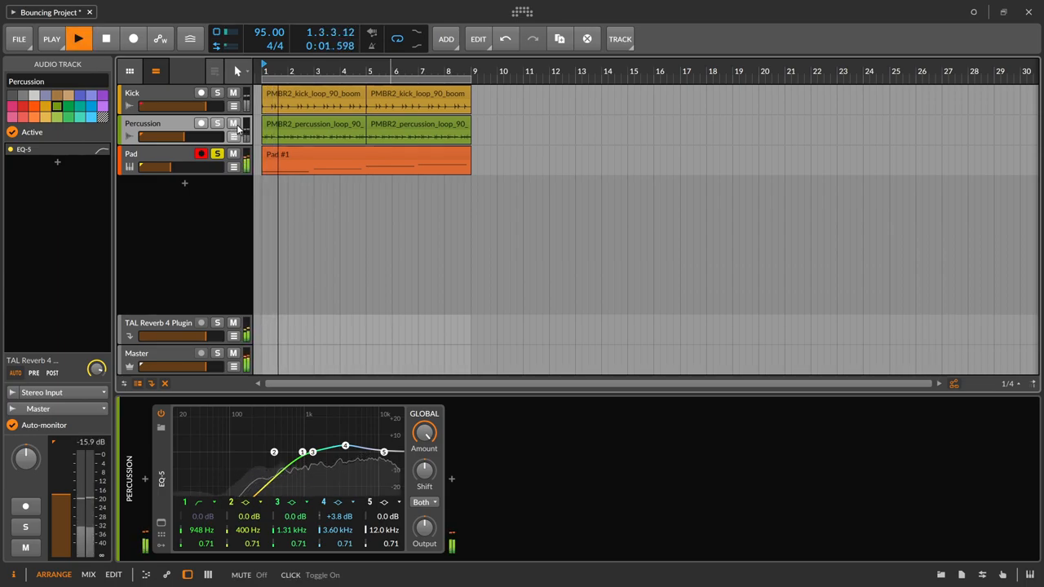
click(234, 124)
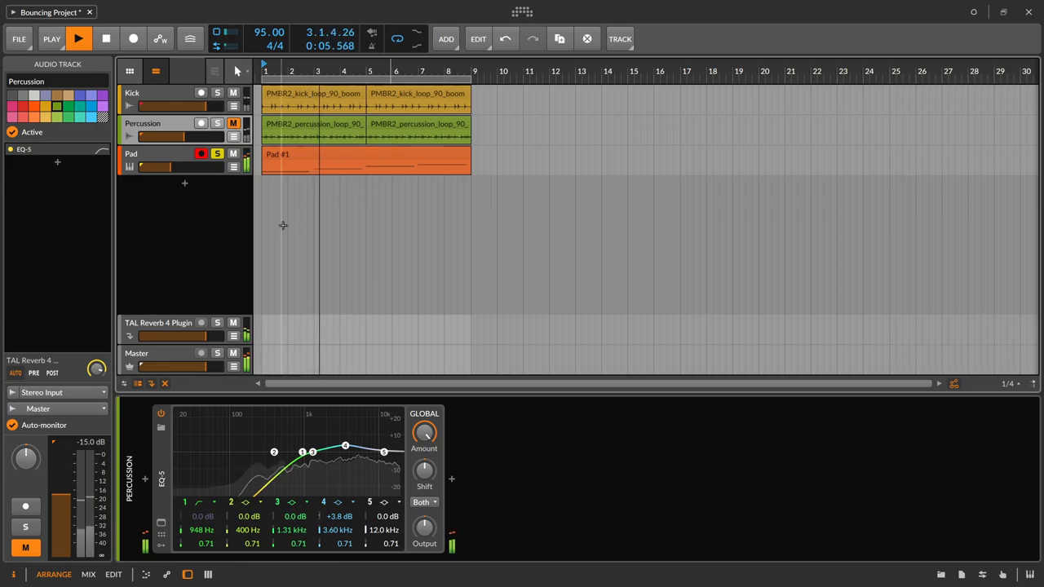
click(79, 39)
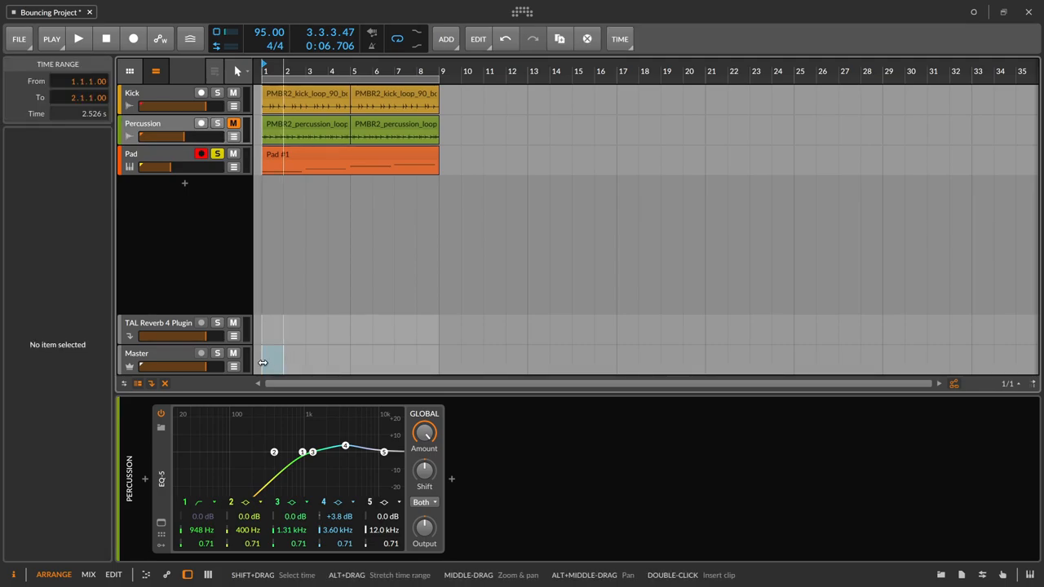
Select bars 1 to 8 on the Master track and start a bounce of that range
drag(263, 364, 426, 363)
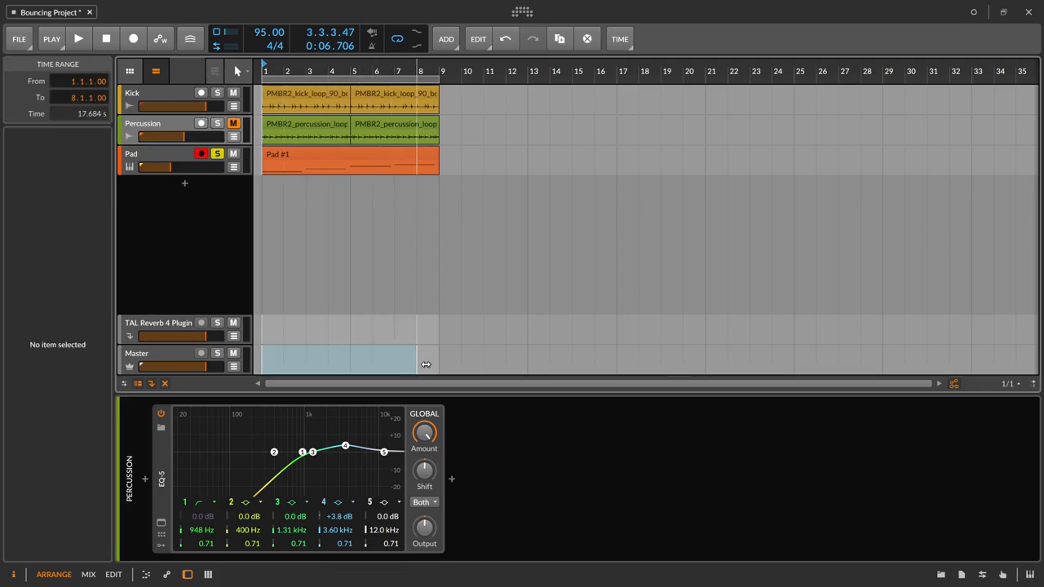
drag(424, 362, 458, 363)
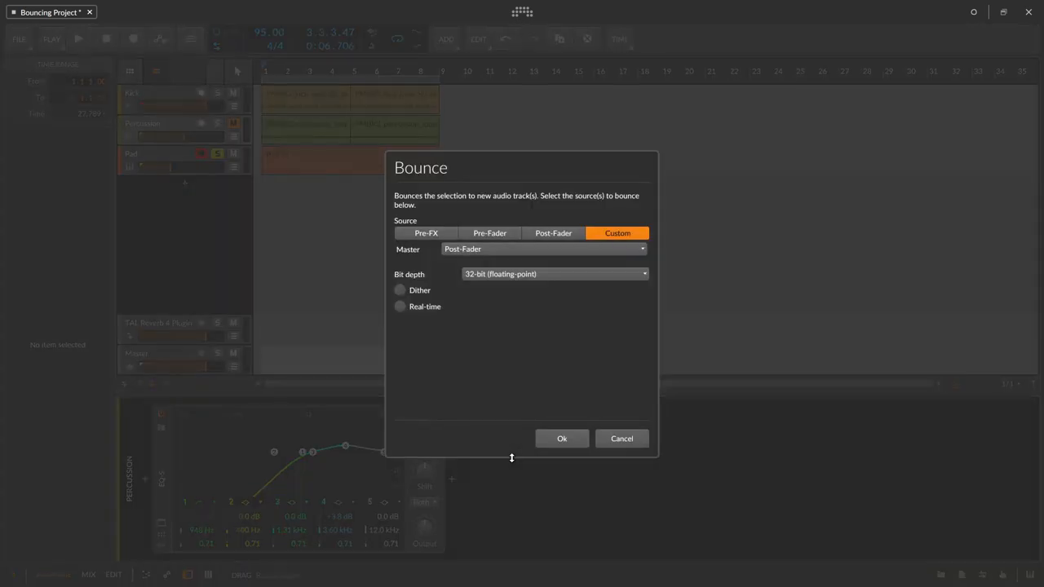
Bounce the Master pre-fader at 24-bit (after trying 16-bit with dither) into a Master-bounce-1 clip
click(489, 234)
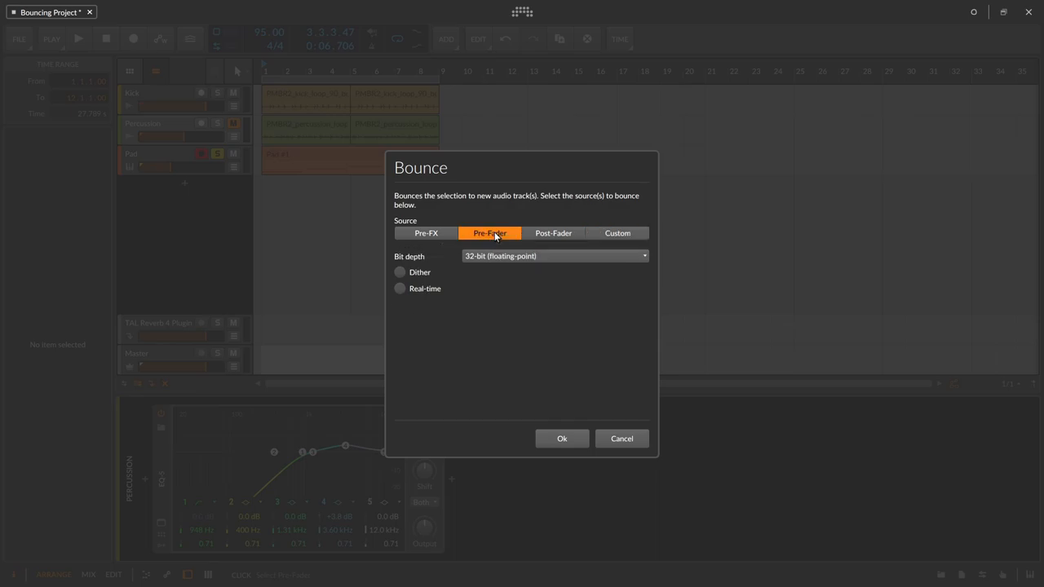
mouse_move(490, 268)
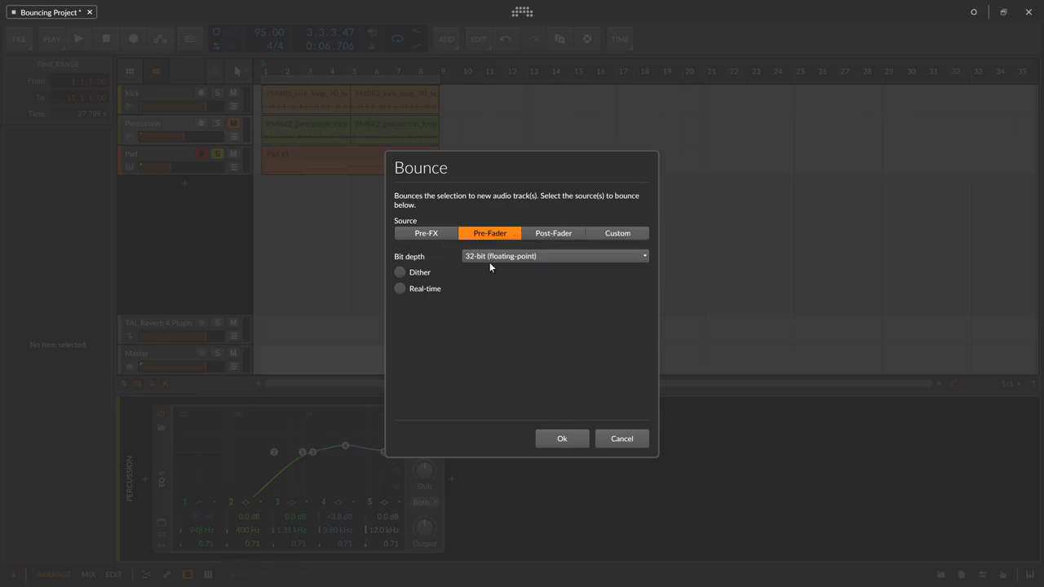
mouse_move(515, 273)
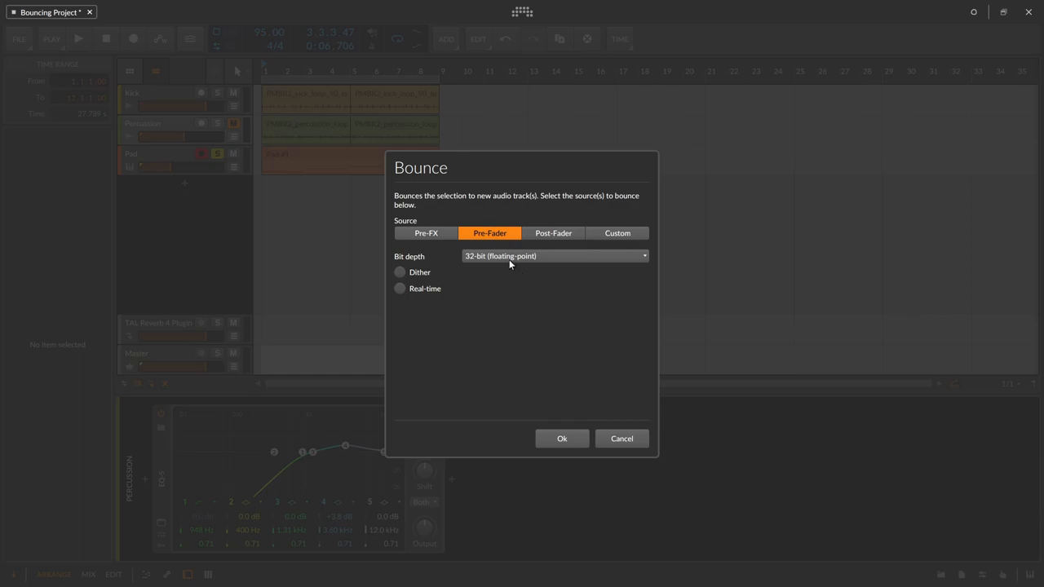
click(554, 254)
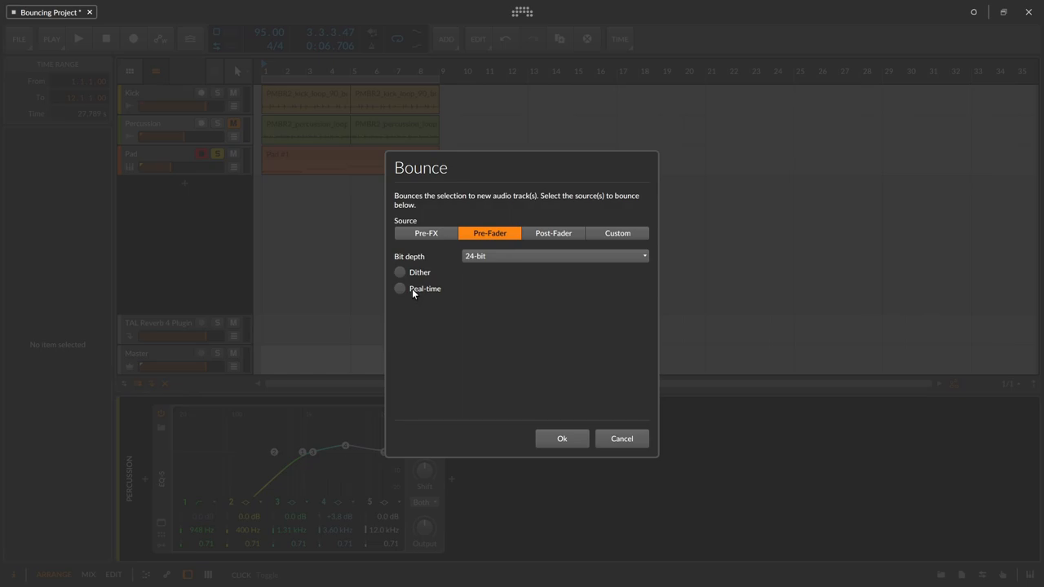
click(556, 256)
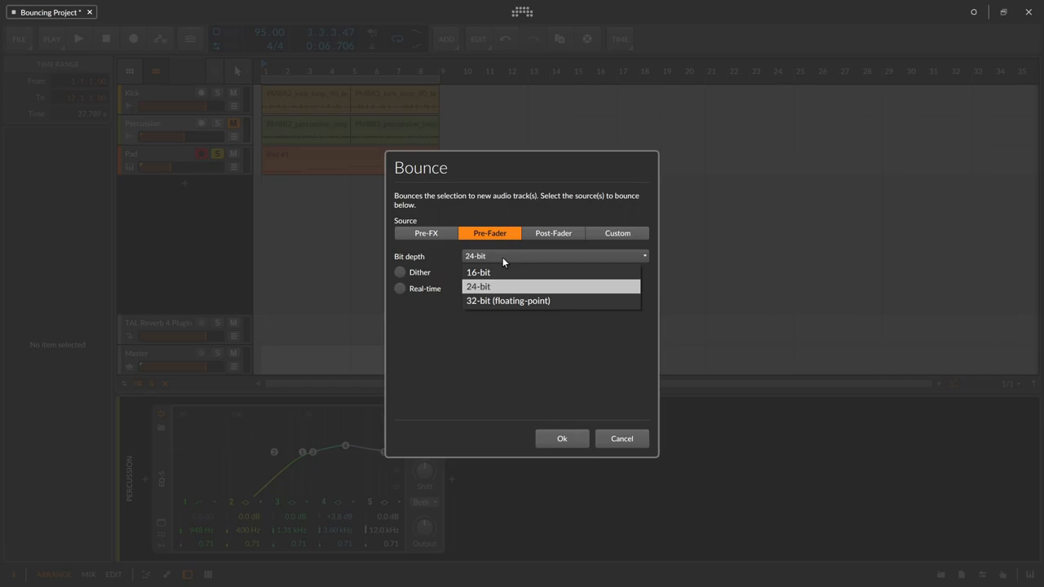
click(478, 271)
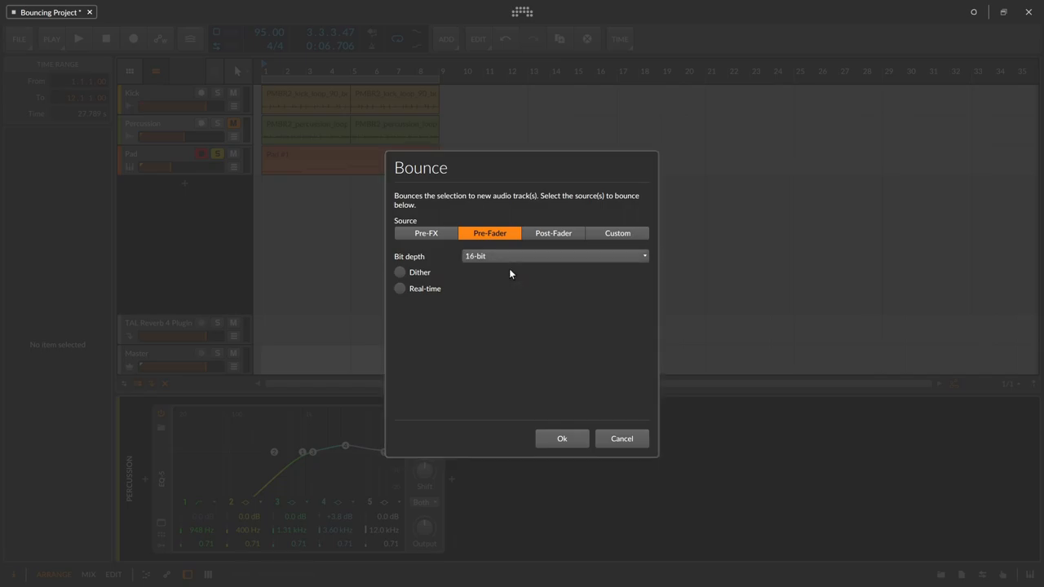
mouse_move(439, 230)
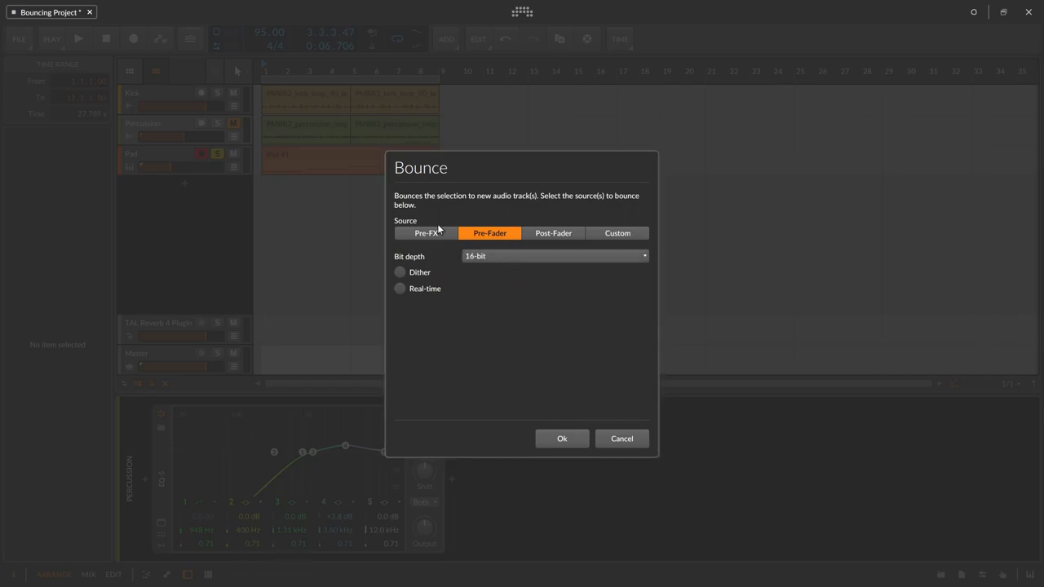
mouse_move(333, 176)
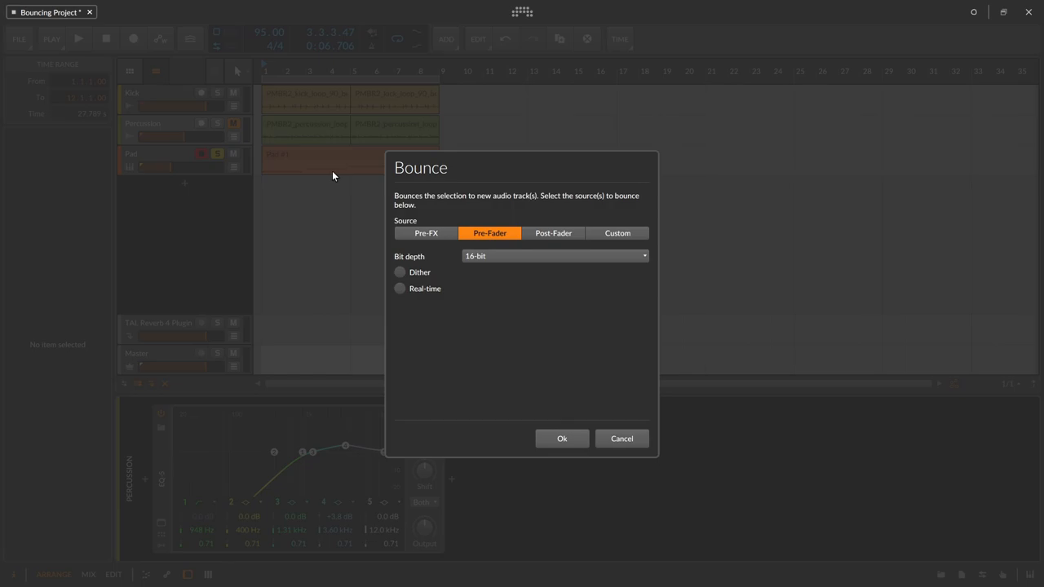
click(400, 271)
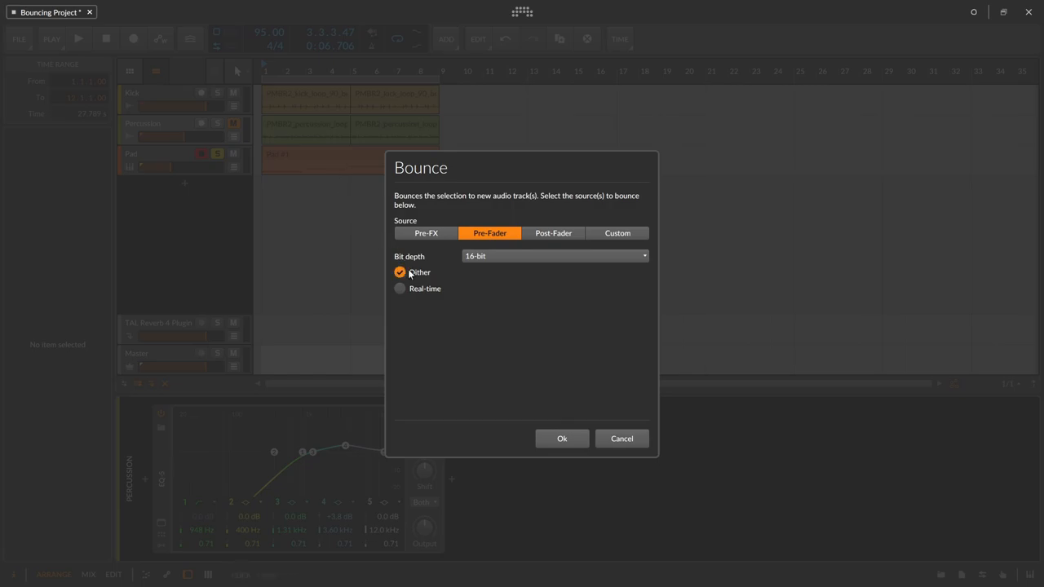
click(554, 256)
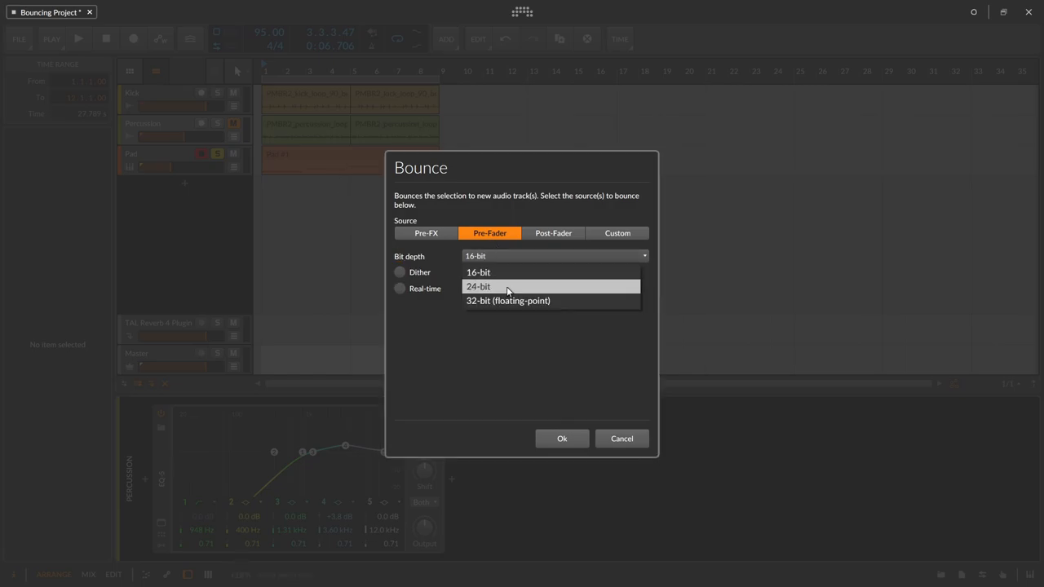
click(478, 287)
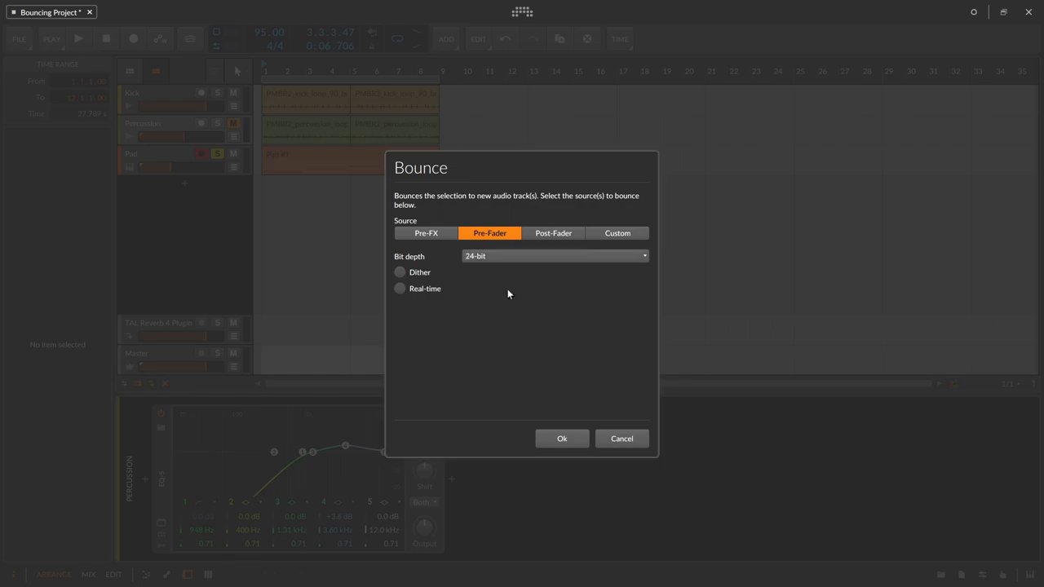
mouse_move(477, 294)
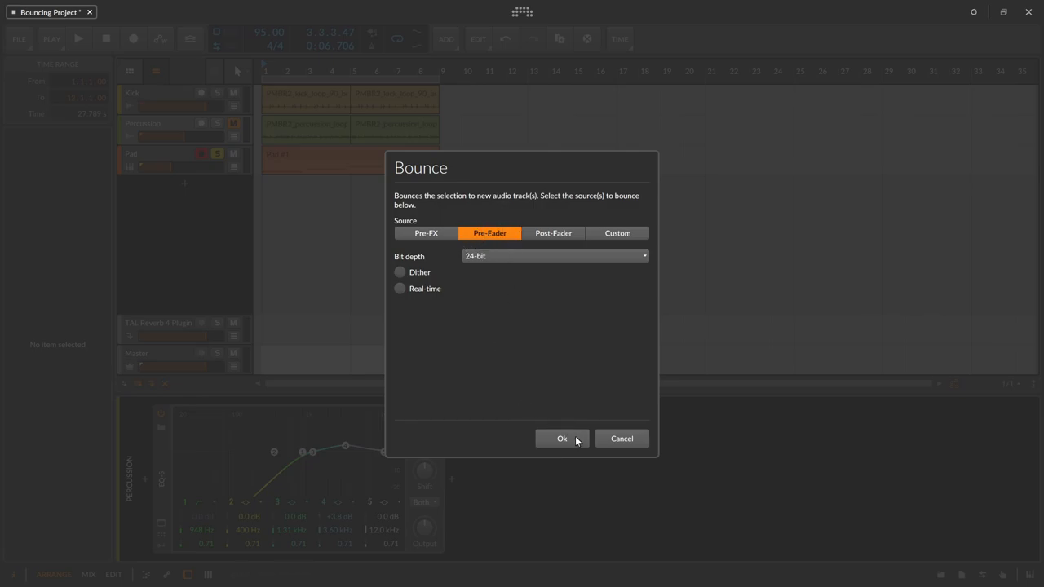
click(561, 439)
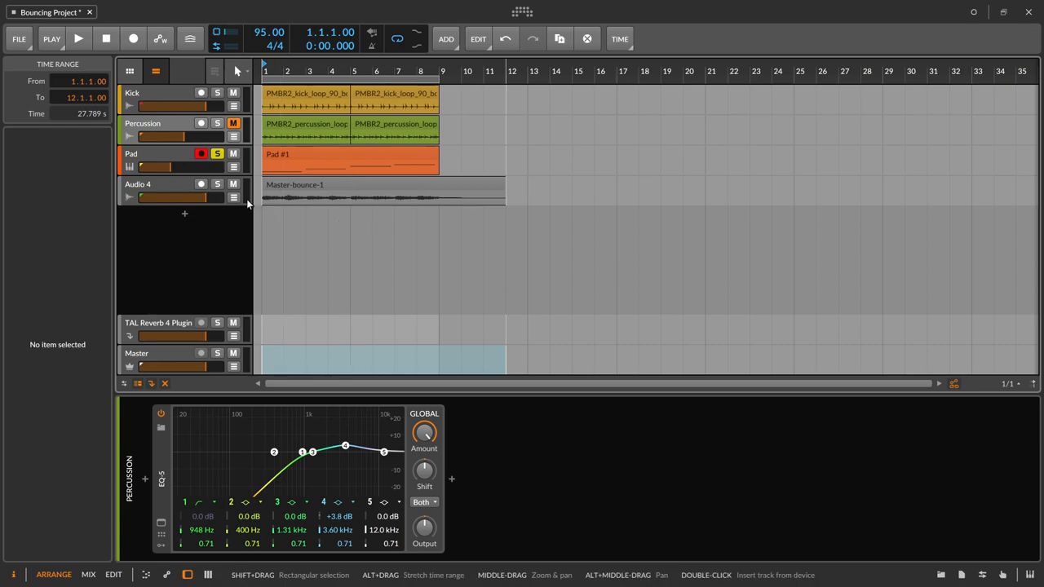
Duplicate Audio 4 so Audio 5 holds a second Master-bounce-1 clip
click(78, 40)
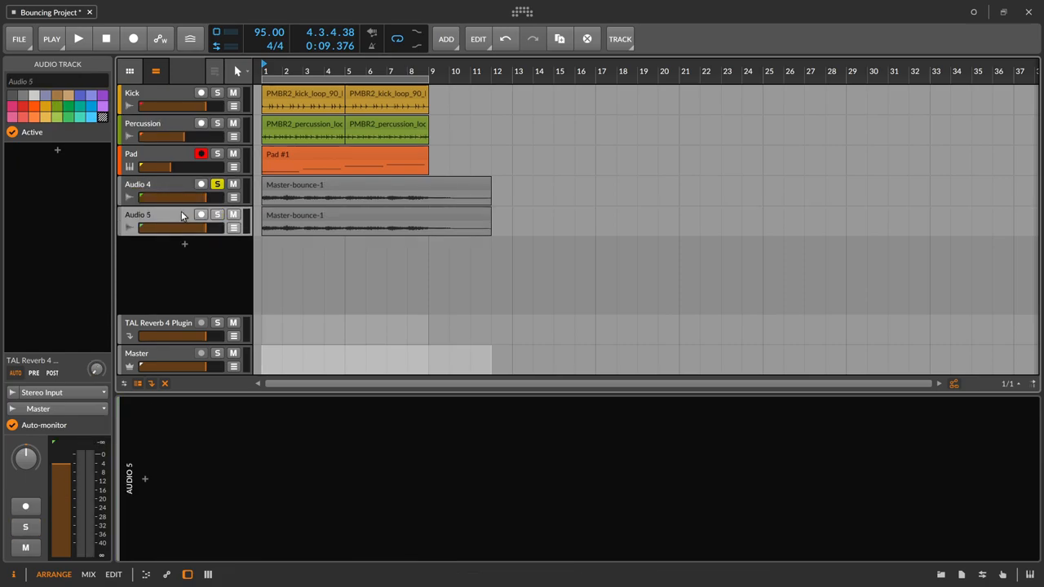
Move Audio 5's clip to bar 9 and copy the Audio 4 clip out near bar 25
click(376, 222)
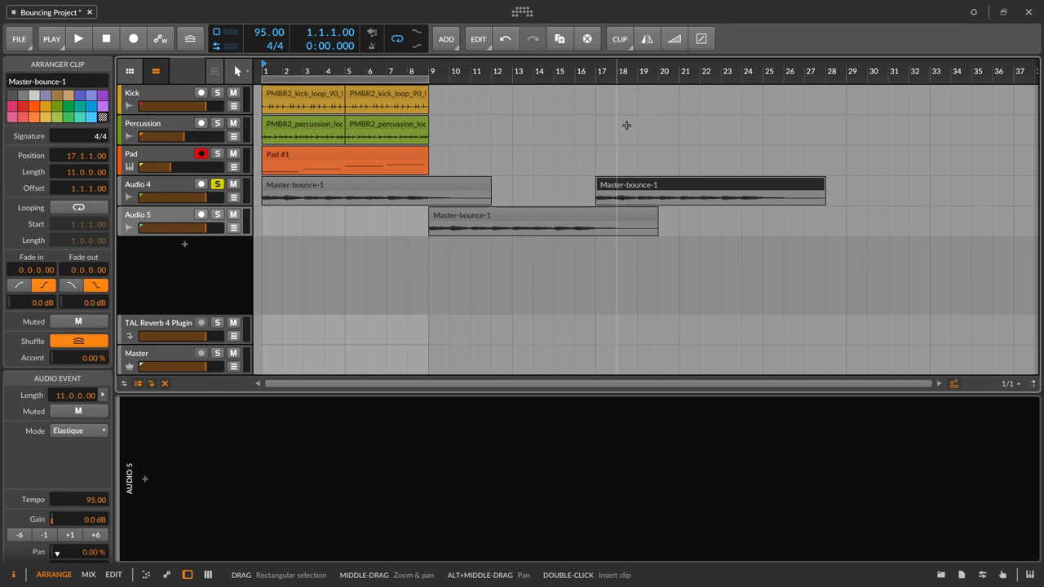
click(376, 184)
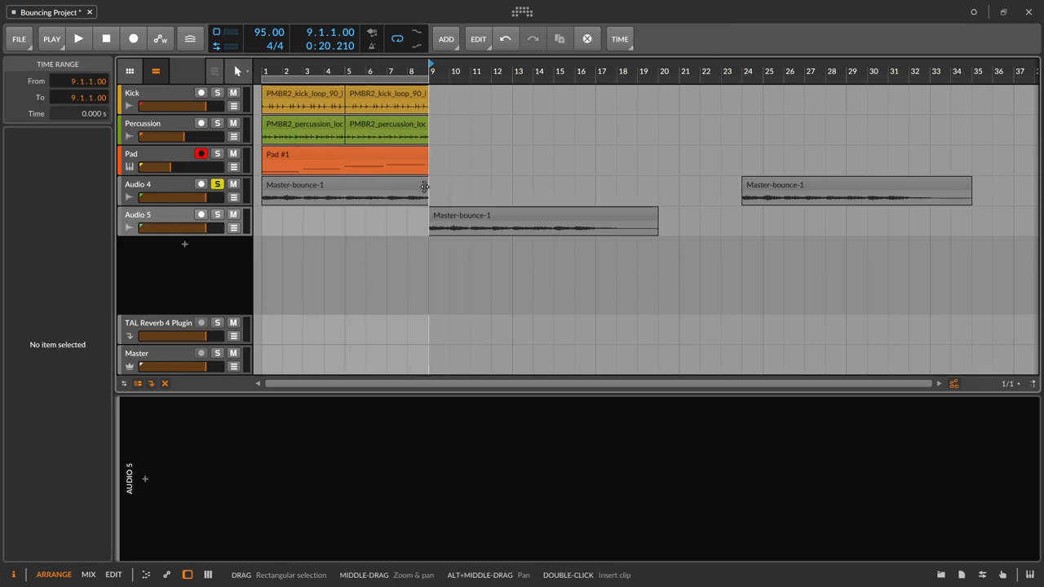
click(342, 192)
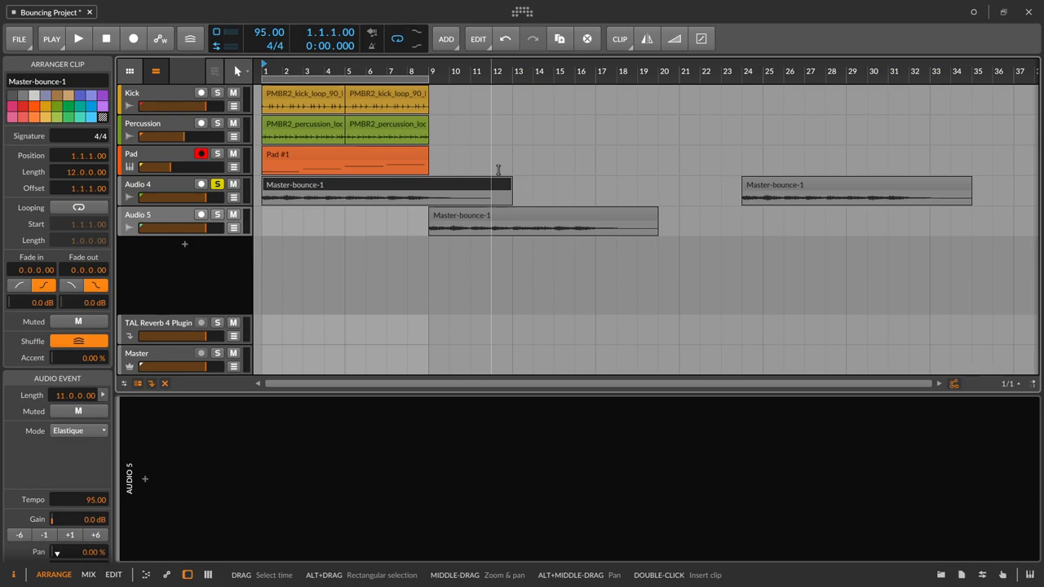
Move both kick loop clips to bar 49 and mark the empty stretch from bar 9 to 49
scroll(down, 3)
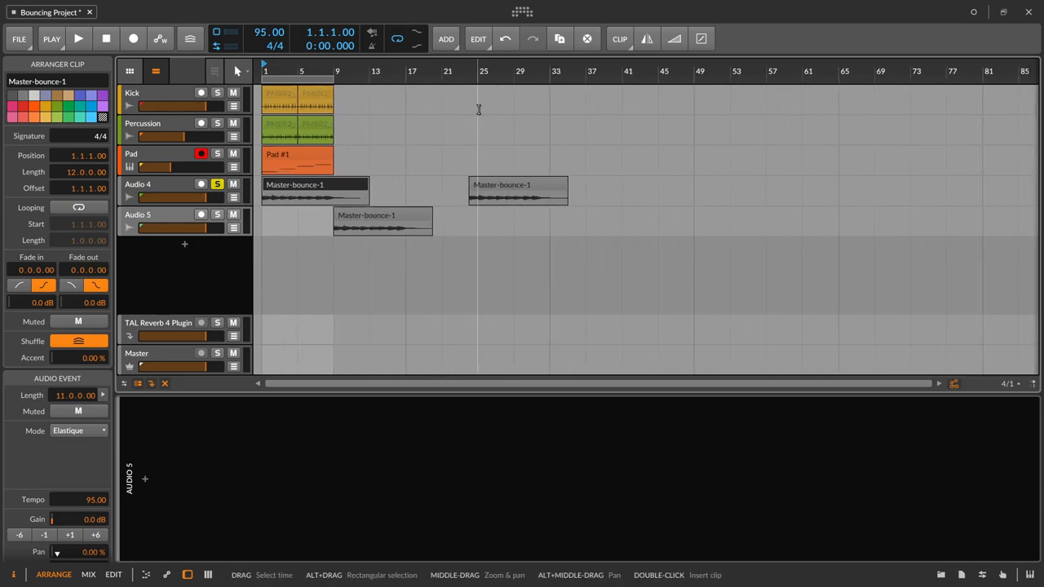
click(369, 100)
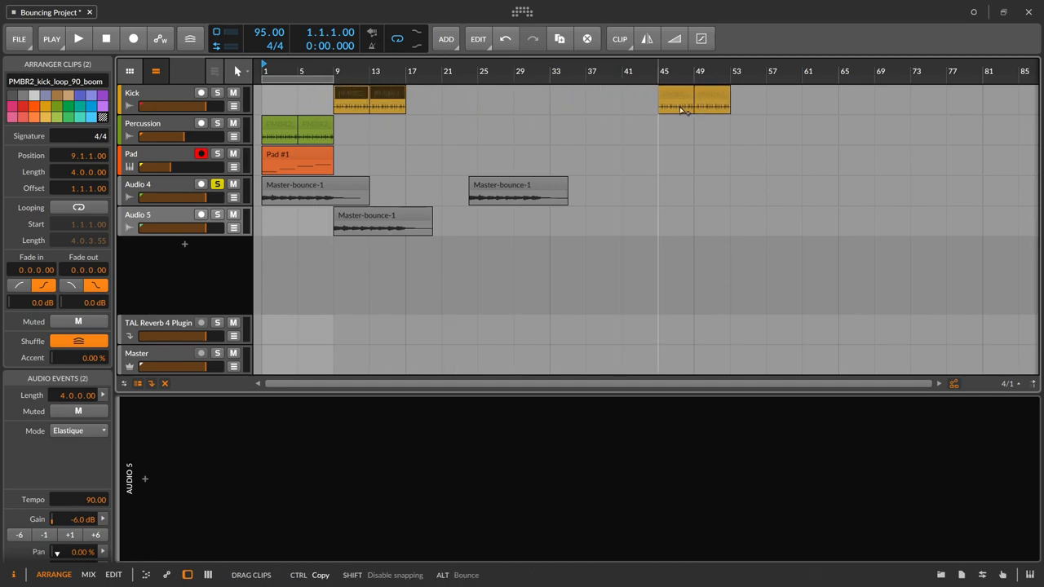
drag(693, 99, 728, 100)
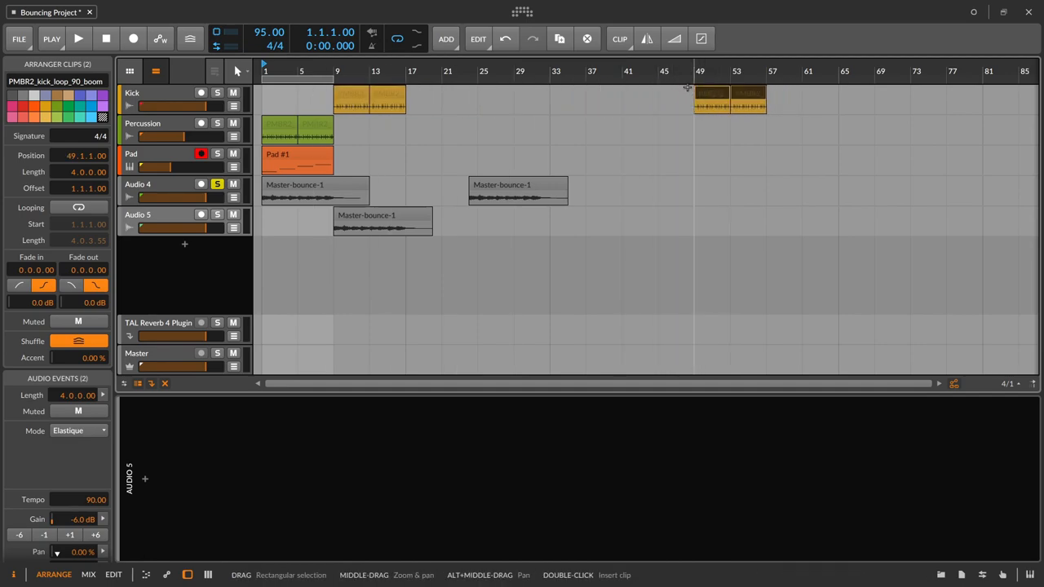
click(336, 98)
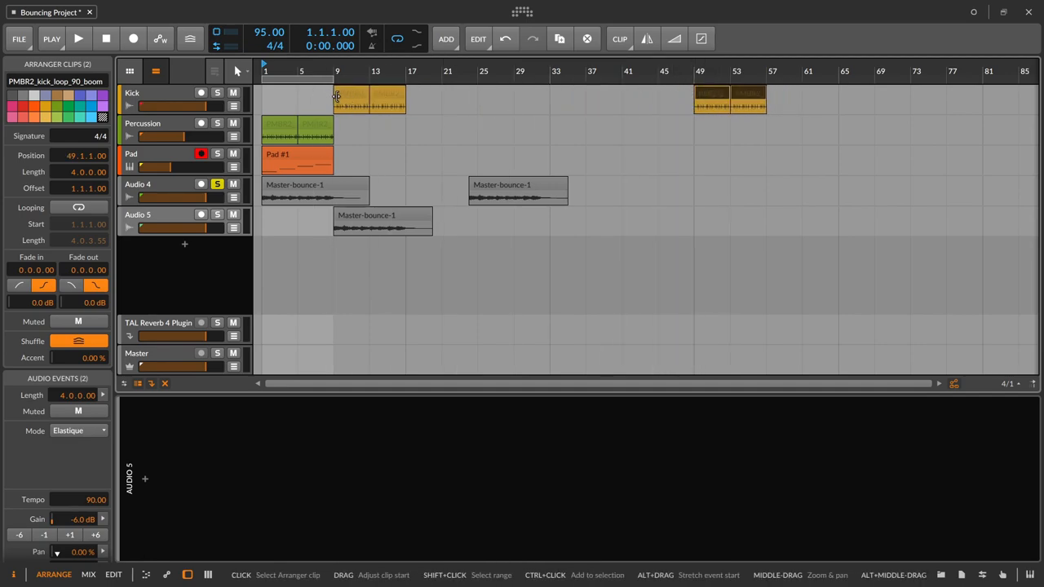
drag(334, 98, 694, 98)
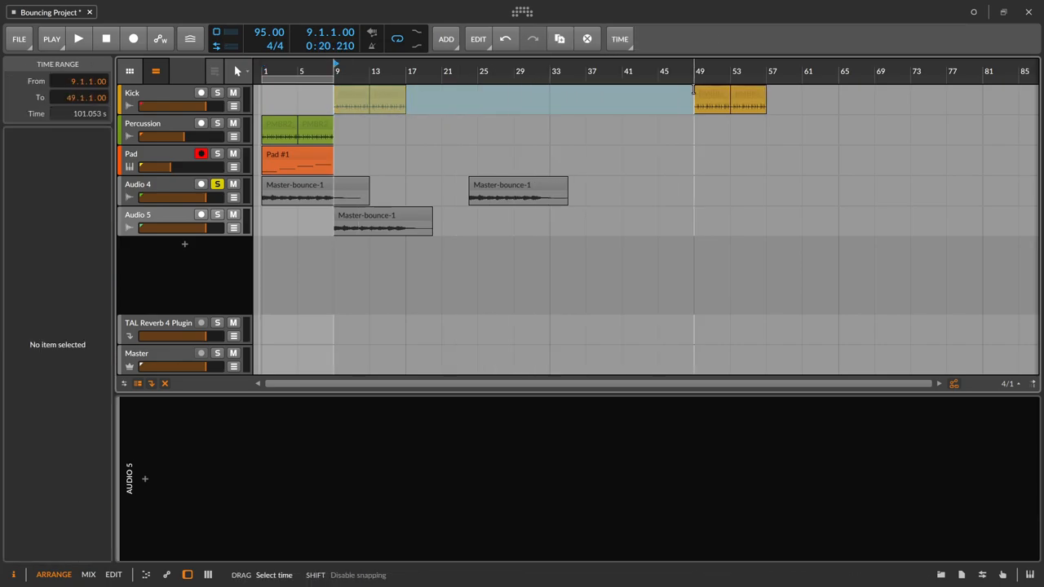